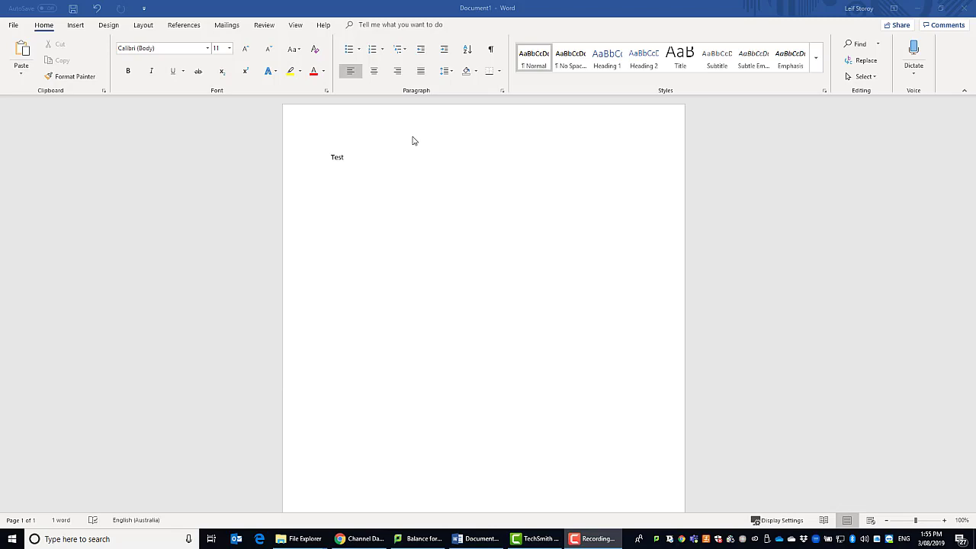
mouse_move(52, 42)
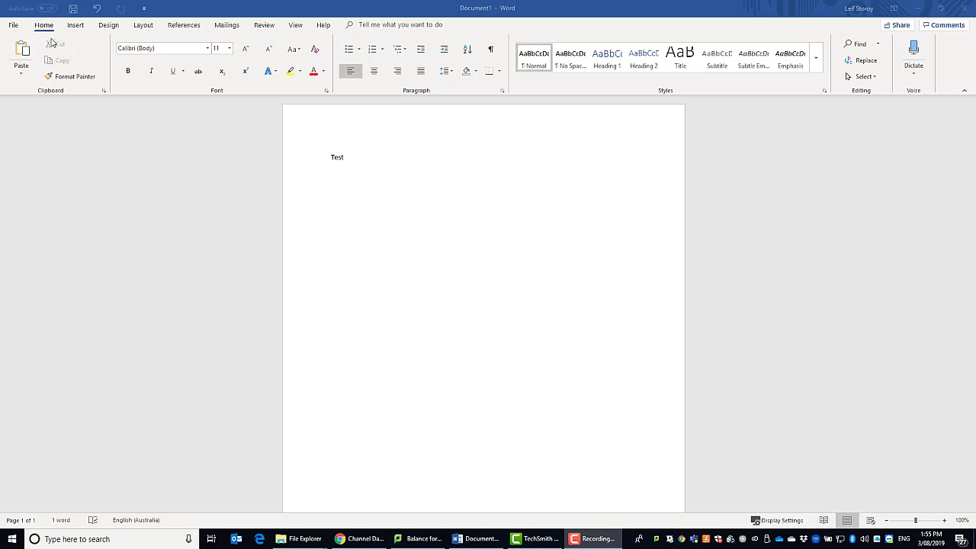
mouse_move(16, 30)
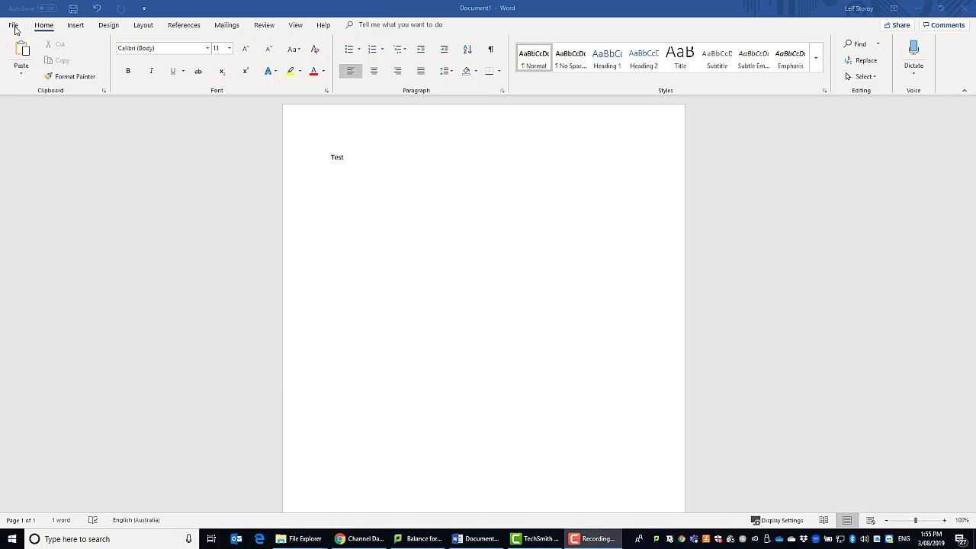
Leave the 'Test' document and show the File Backstage Info page.
click(343, 157)
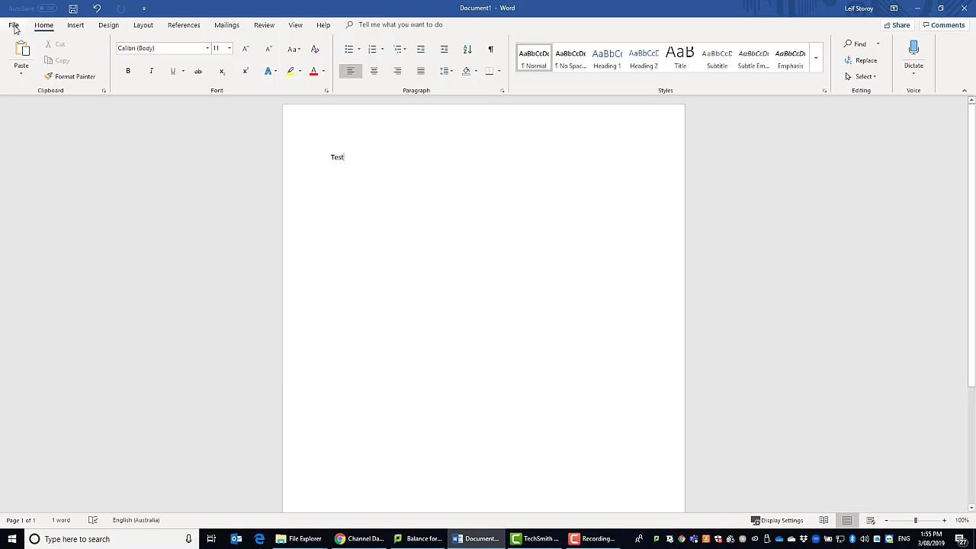
click(13, 25)
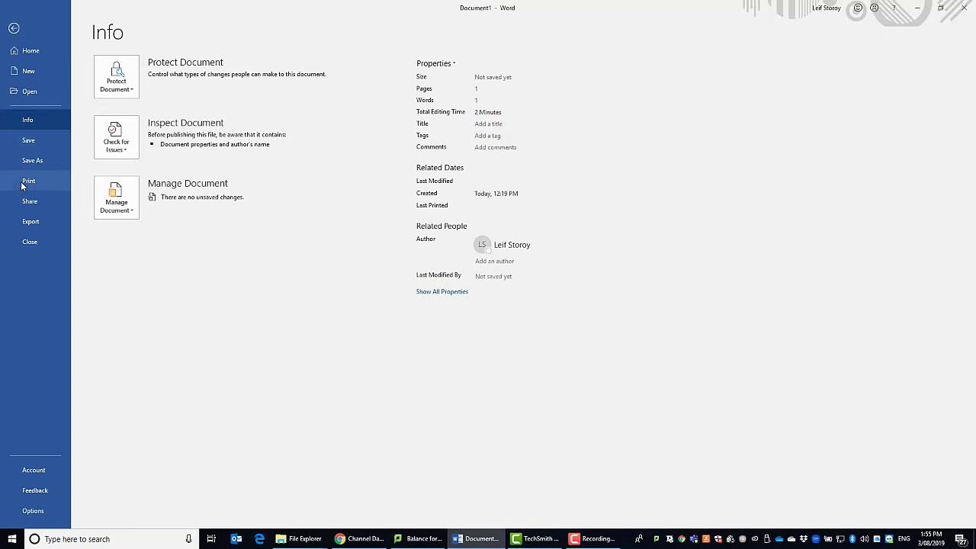
Open Print and choose KONICA MINOLTA C250i Universal V4 PCL as the printer.
click(29, 181)
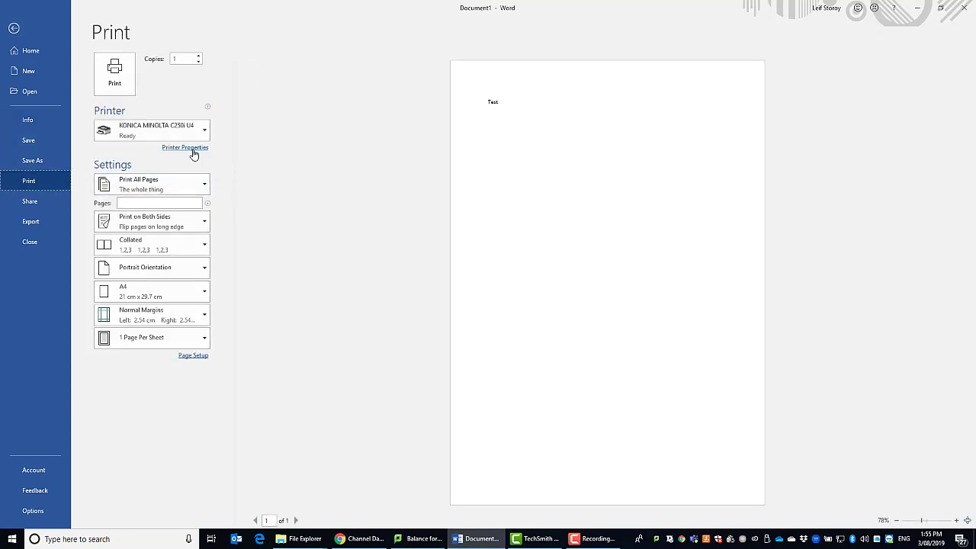
mouse_move(217, 131)
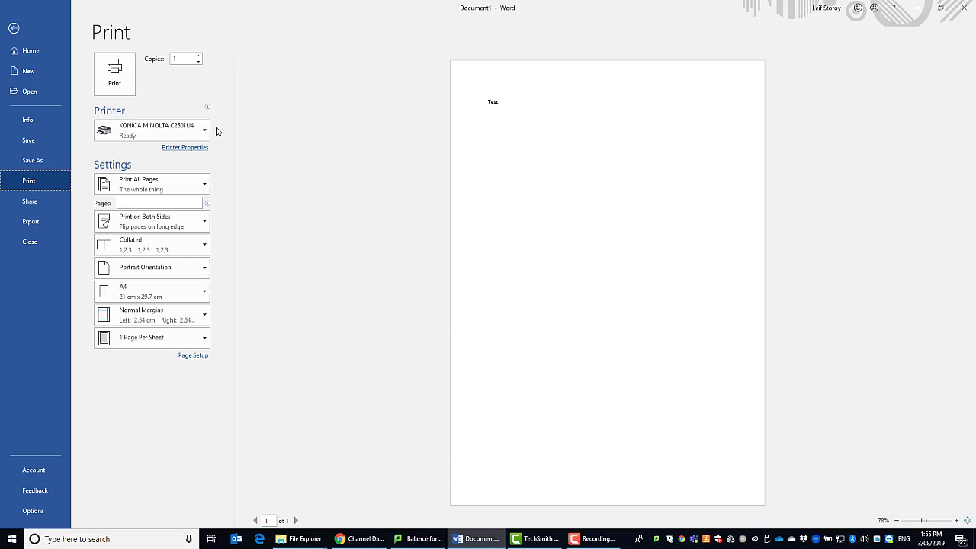
mouse_move(183, 130)
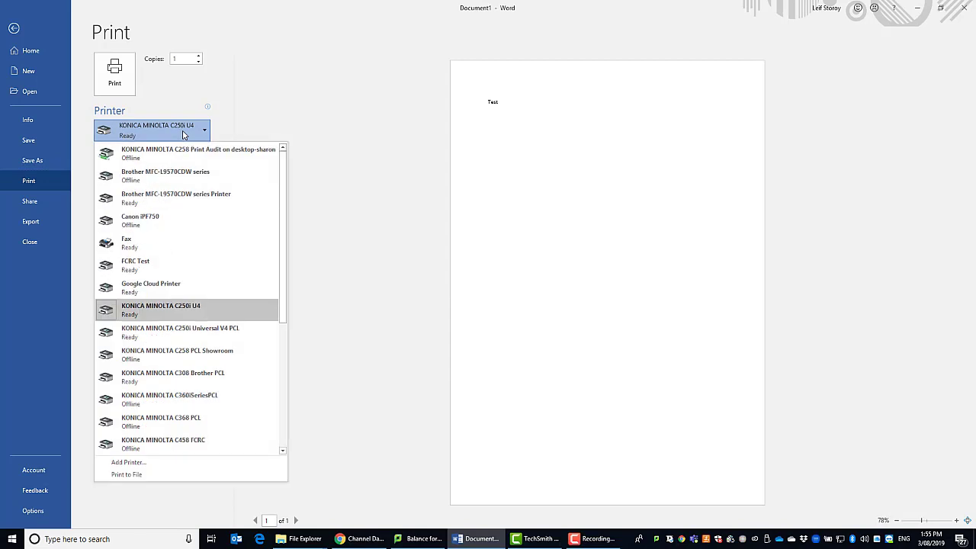
mouse_move(180, 332)
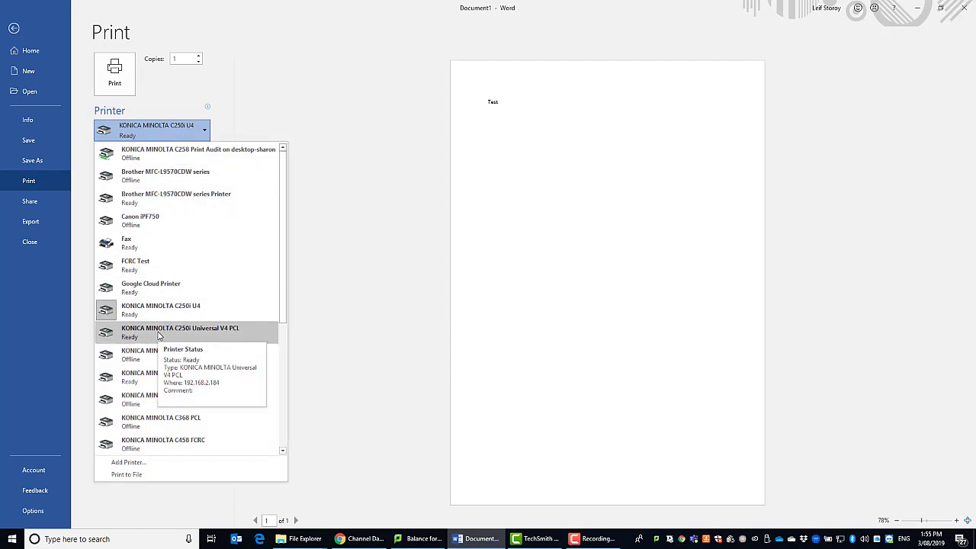
click(180, 332)
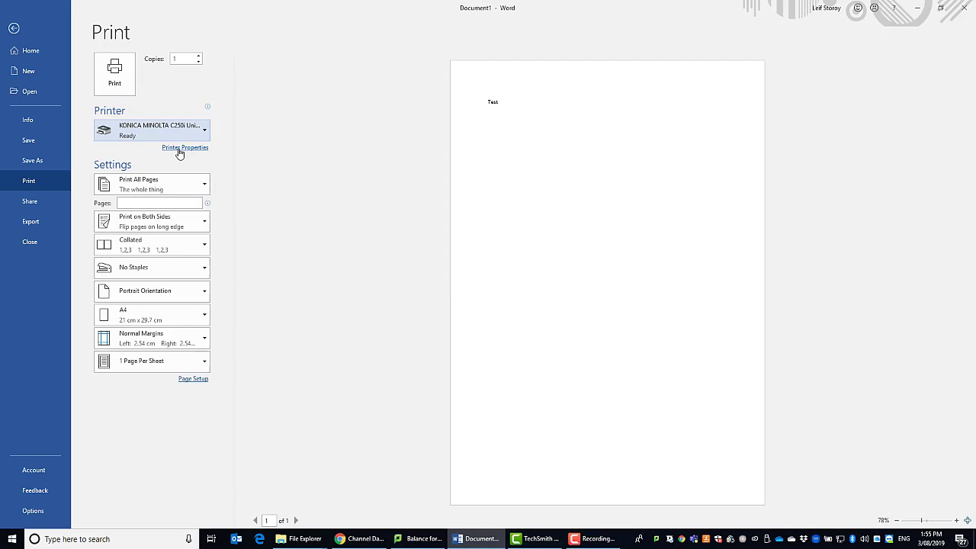
mouse_move(181, 150)
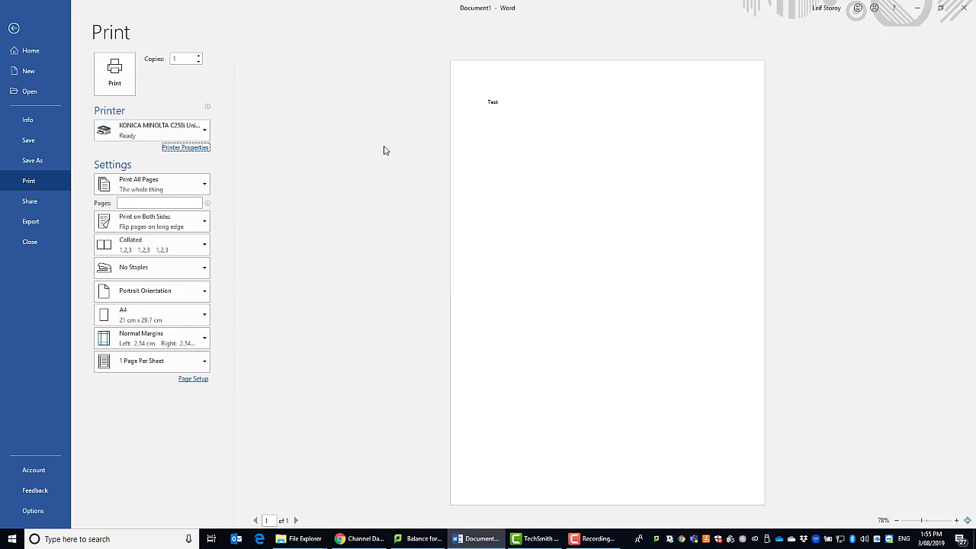
mouse_move(275, 157)
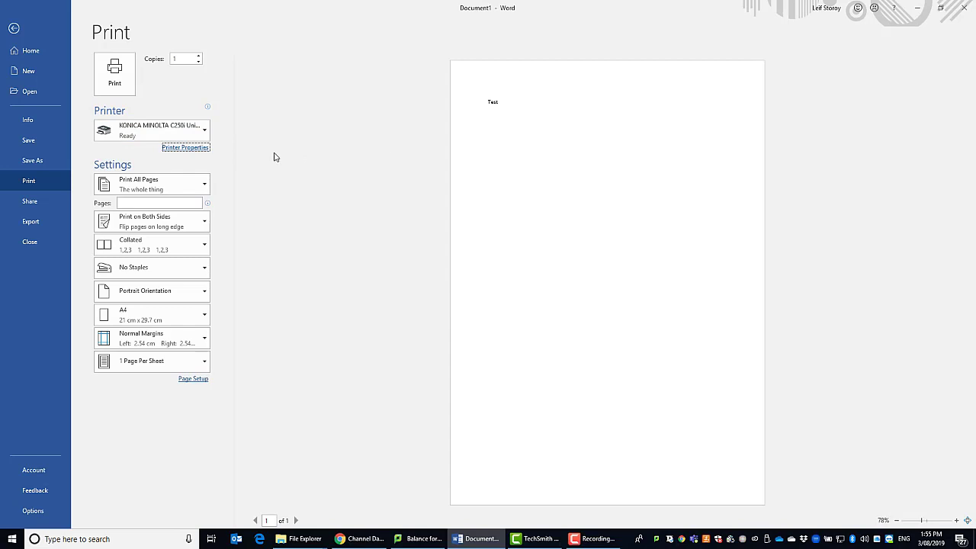
Open the C250i Printer Properties to show the driver's My Tab preferences.
click(185, 148)
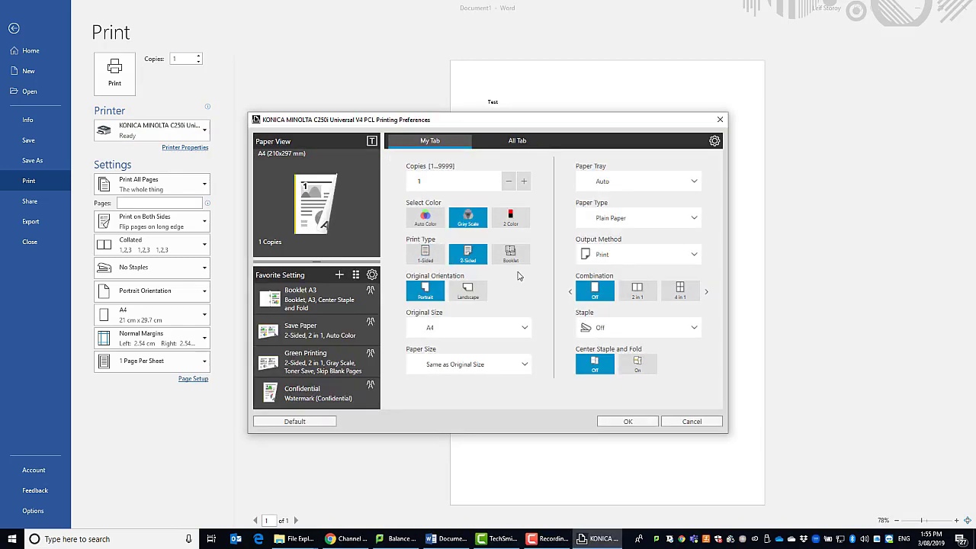
mouse_move(516, 289)
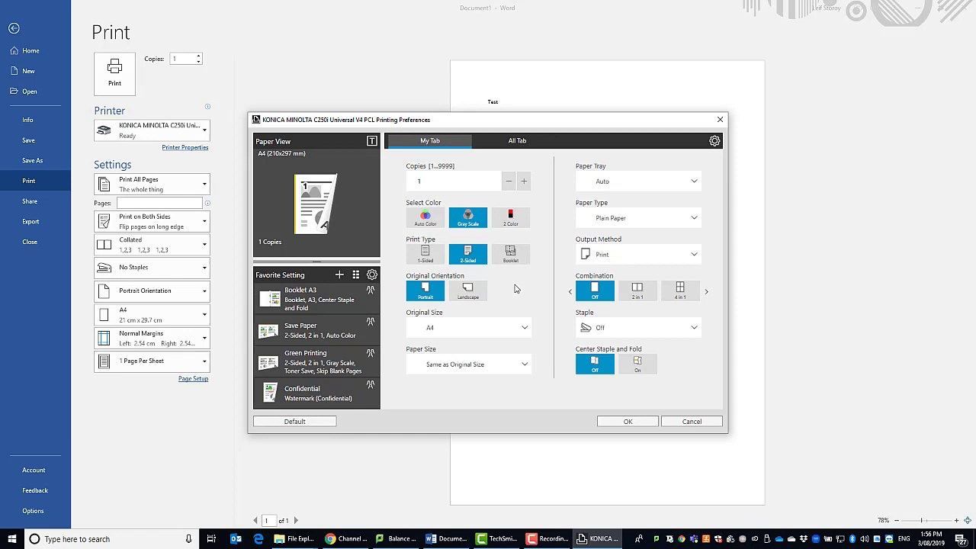
mouse_move(523, 305)
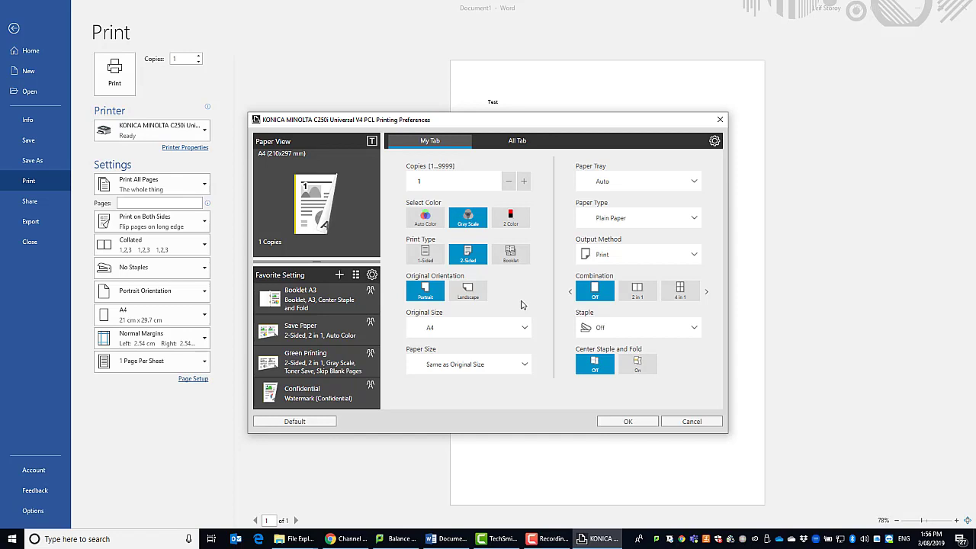
mouse_move(543, 222)
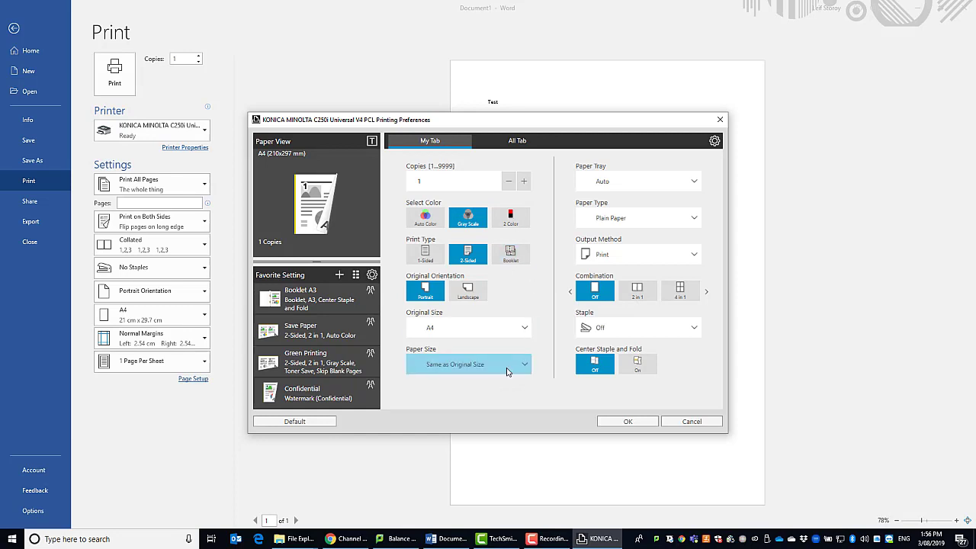
mouse_move(581, 204)
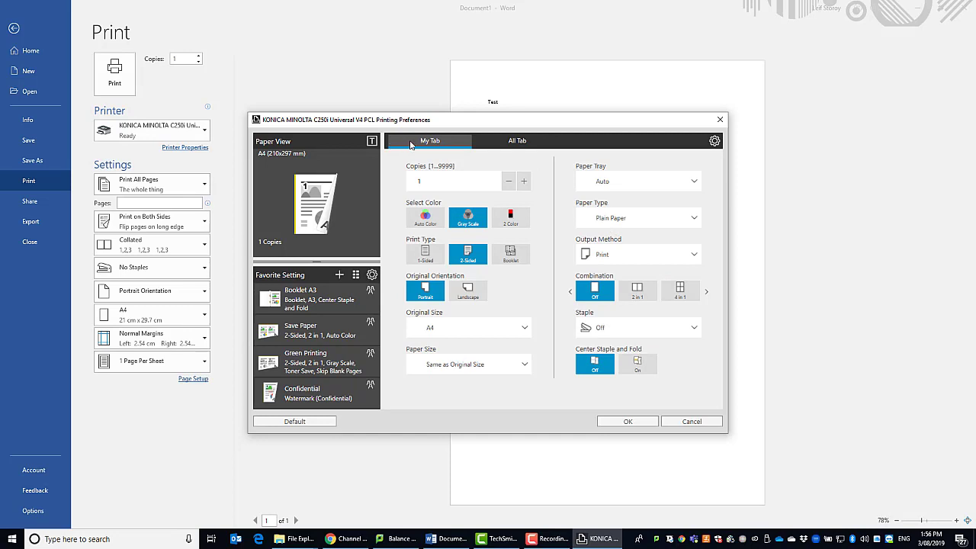
mouse_move(648, 144)
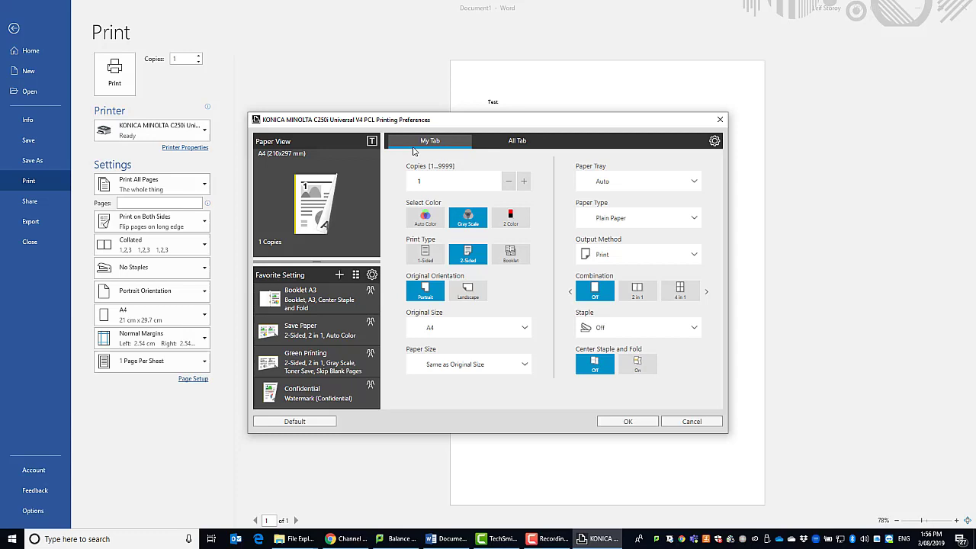
mouse_move(425, 148)
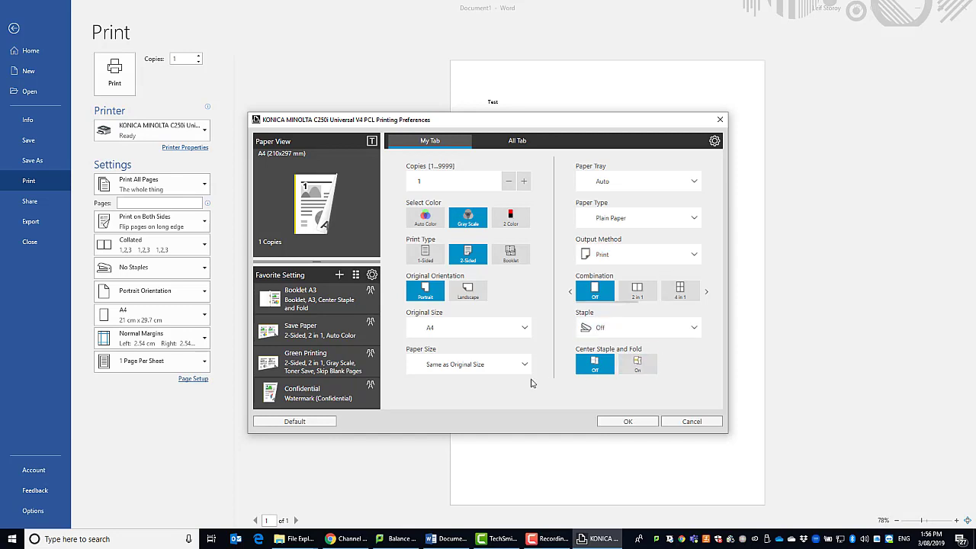
mouse_move(589, 326)
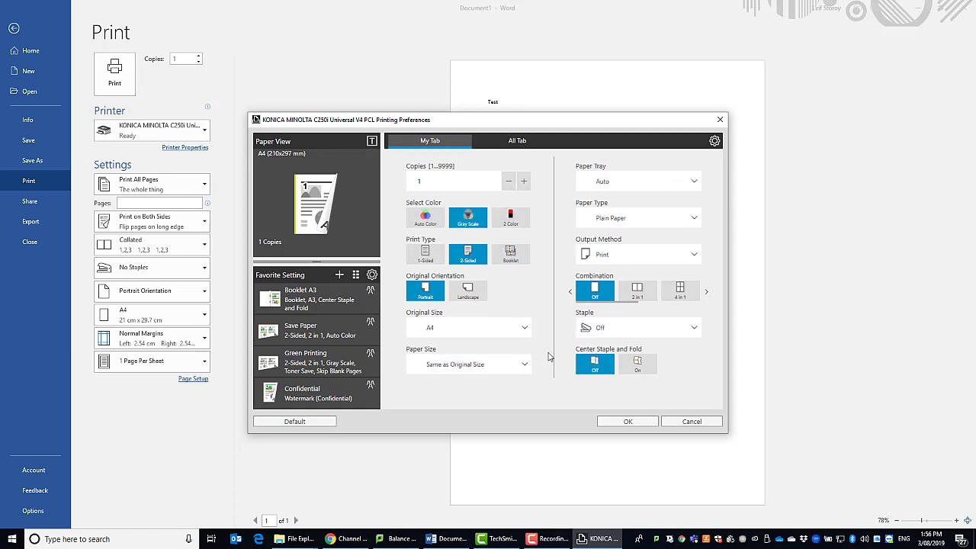
mouse_move(564, 311)
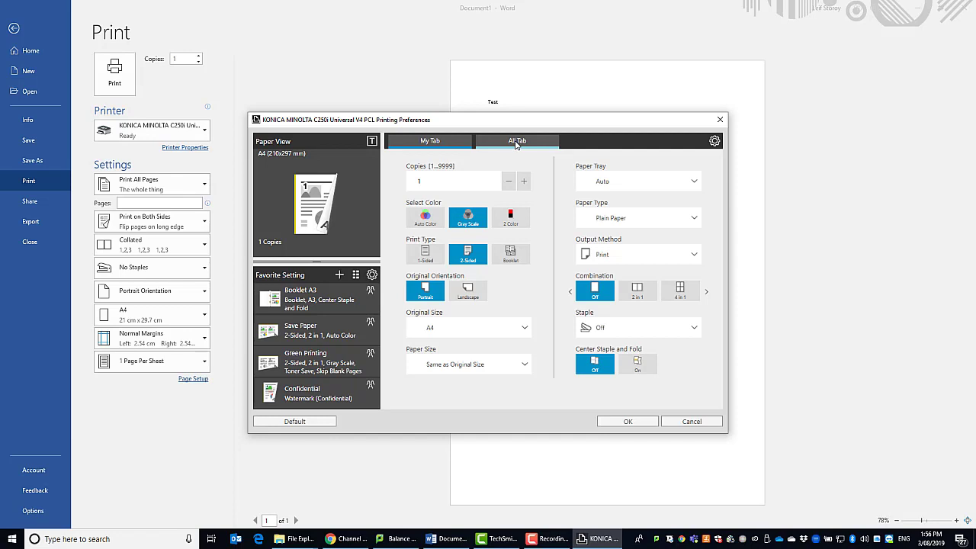
On the All Tab, collapse the Basic and Layout sections and expand the Other section.
click(517, 140)
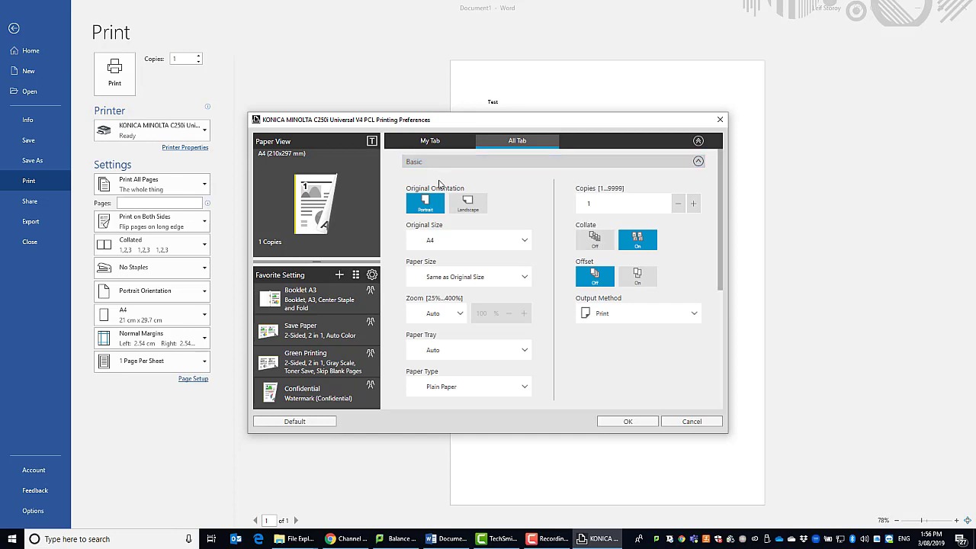
mouse_move(674, 269)
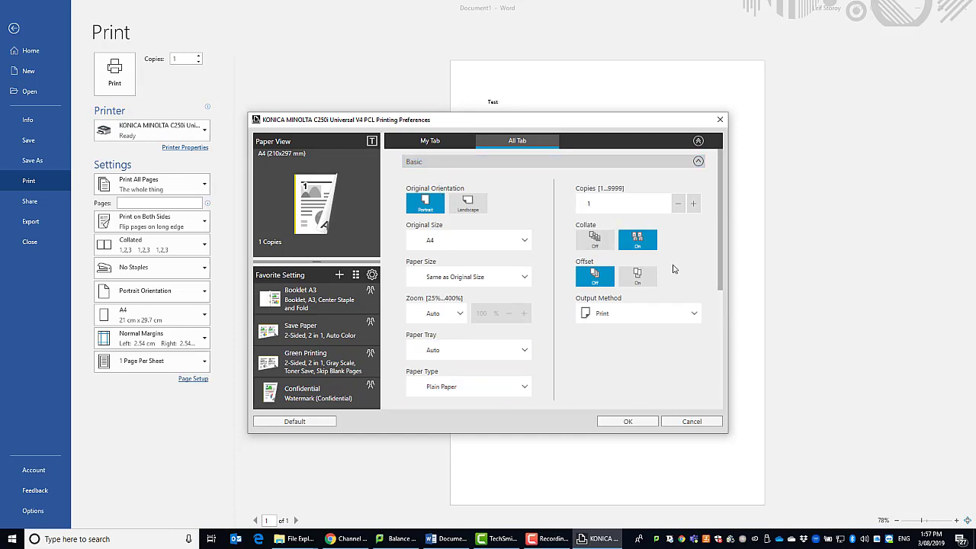
click(697, 160)
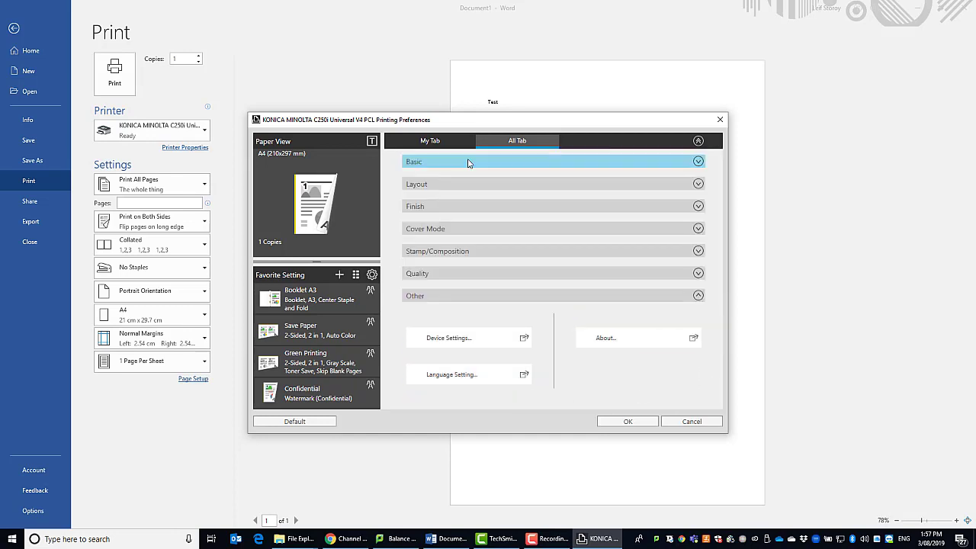
click(552, 183)
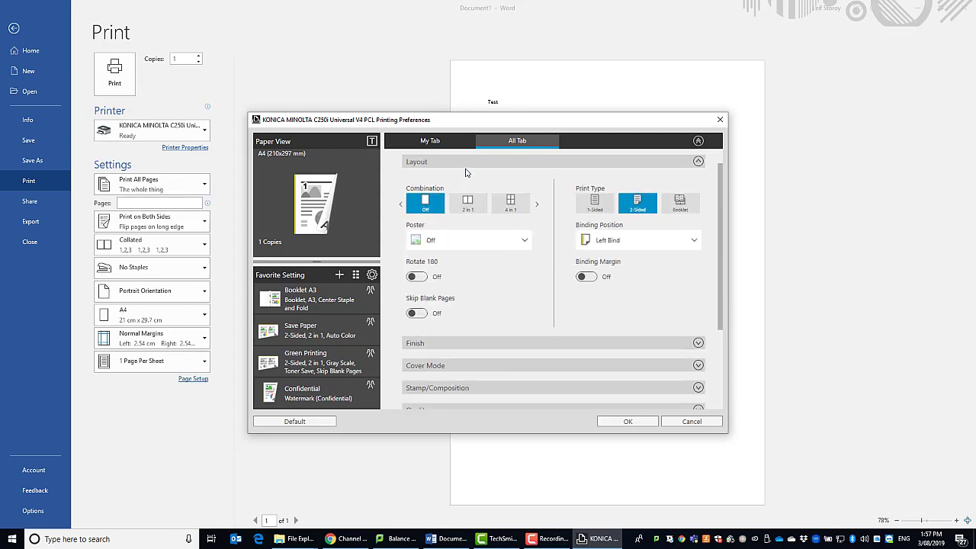
click(697, 161)
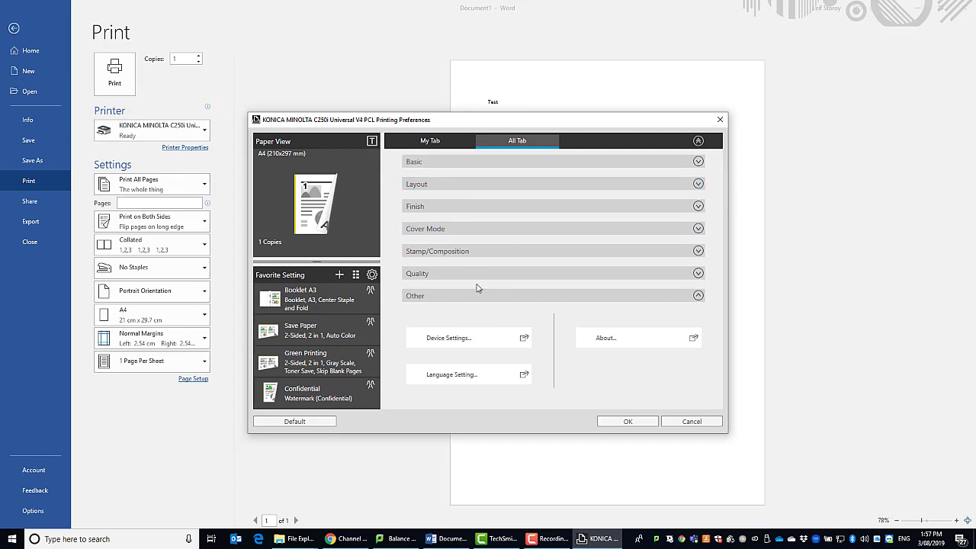
click(476, 296)
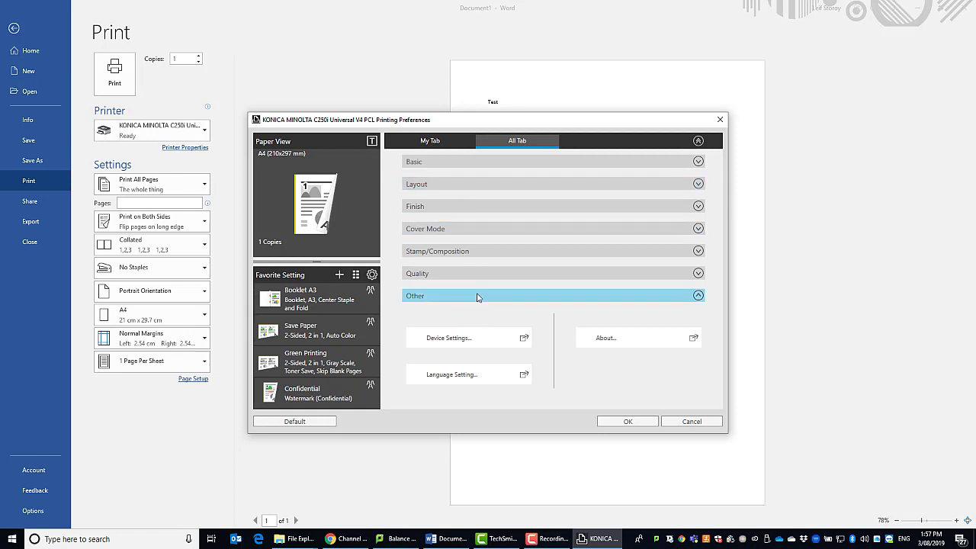
mouse_move(460, 302)
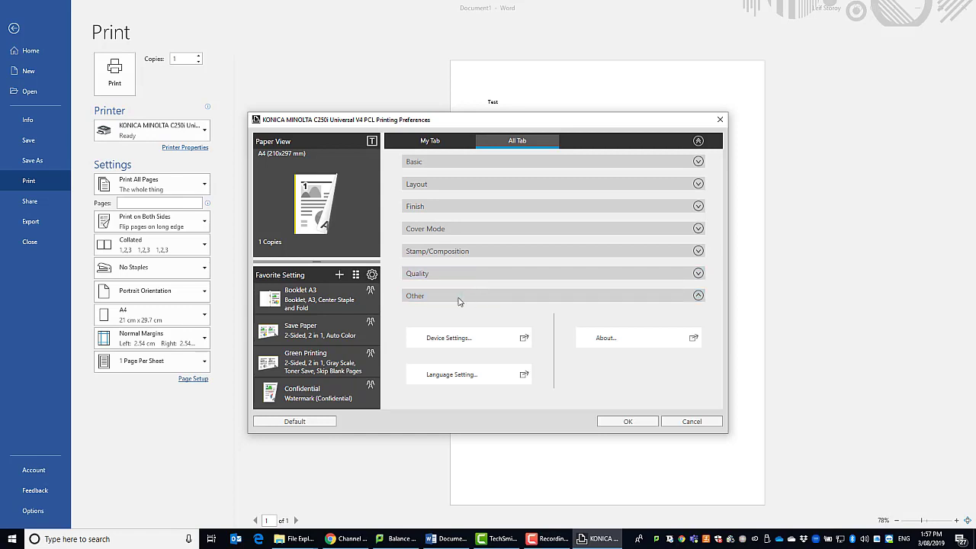
click(553, 295)
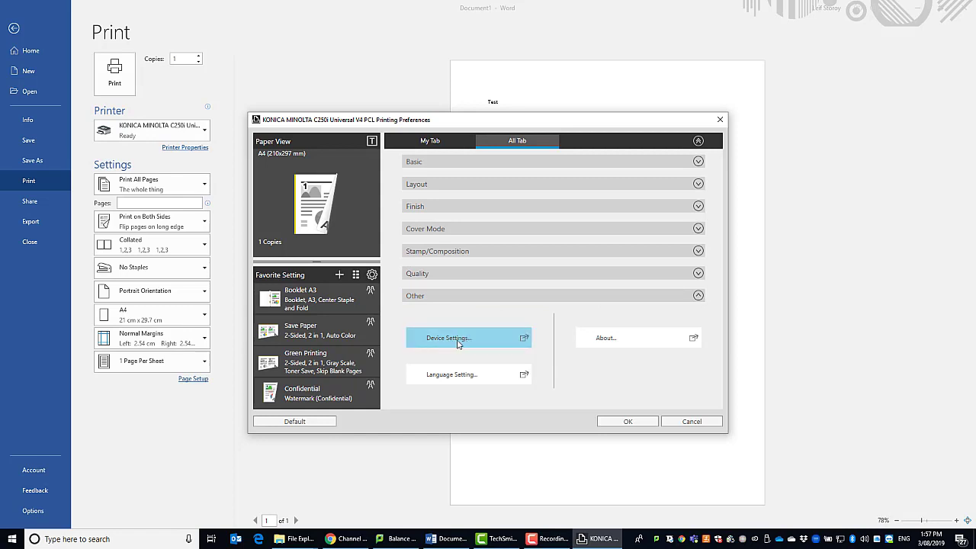
Save the print settings, close preferences, and open the C250i Device Settings from Printer Properties.
click(448, 338)
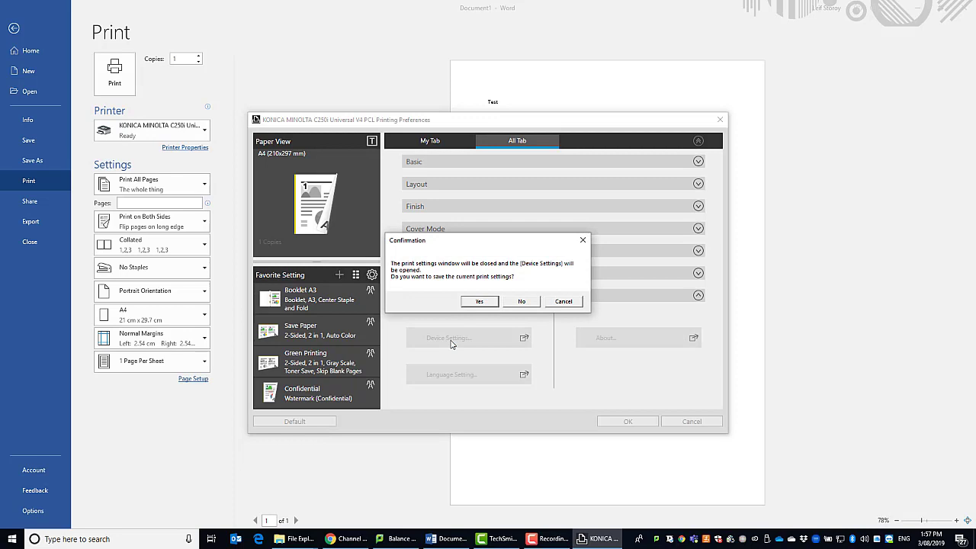
mouse_move(485, 313)
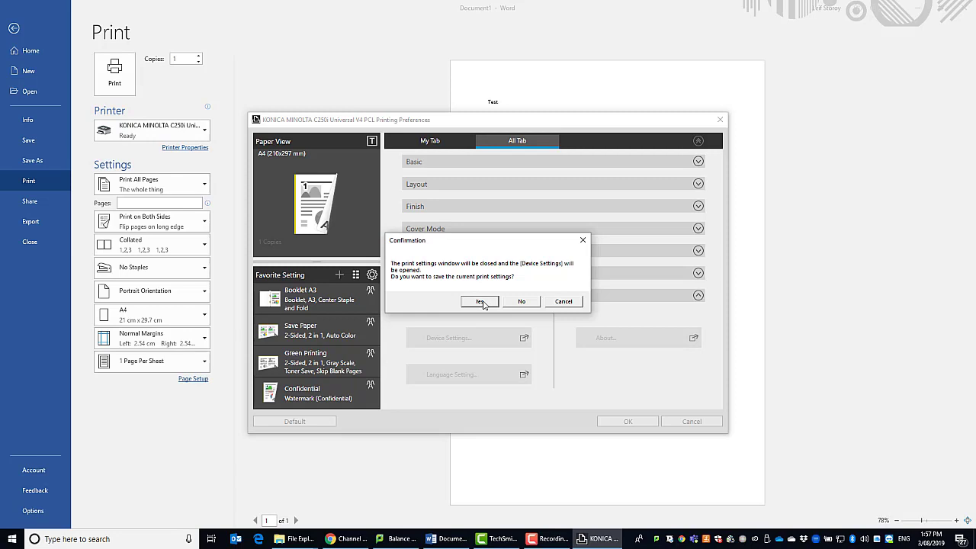
mouse_move(509, 257)
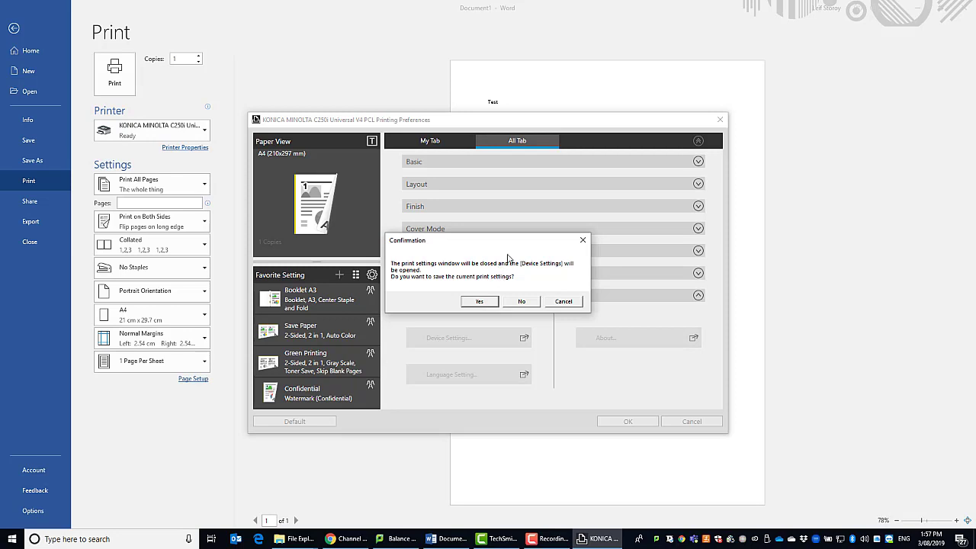
mouse_move(410, 282)
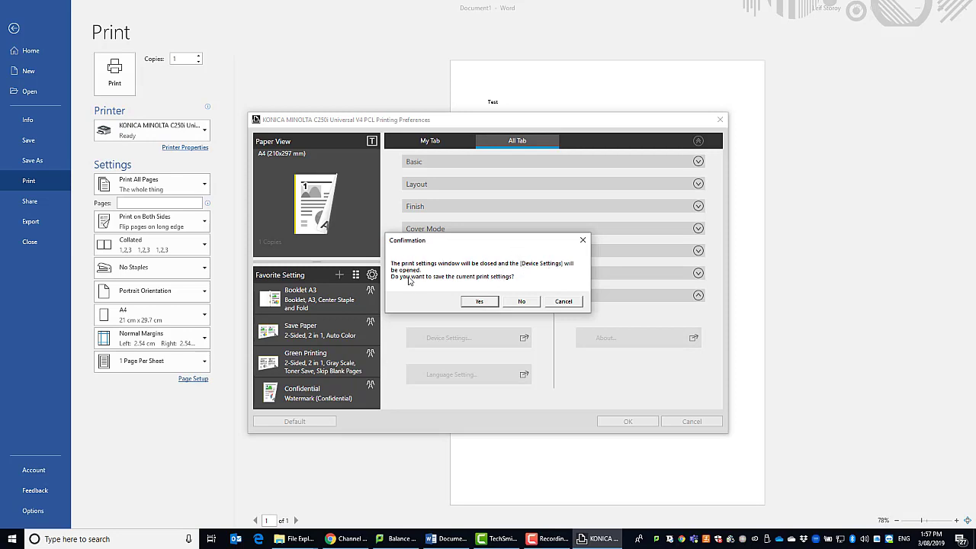
mouse_move(459, 283)
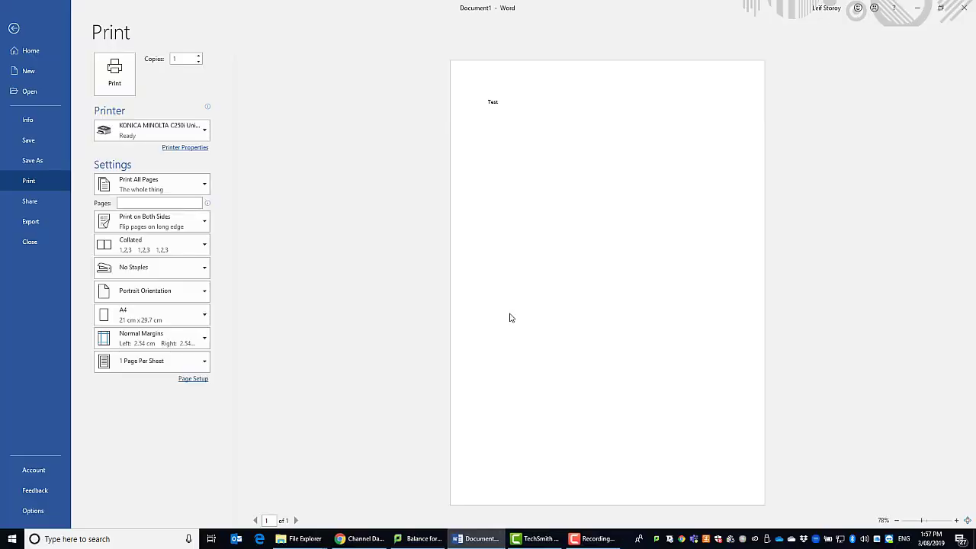
click(185, 147)
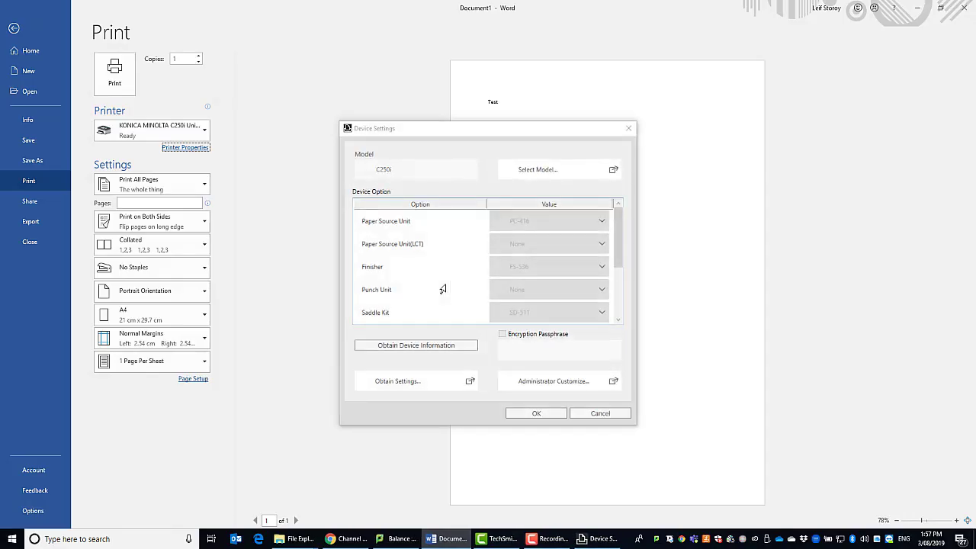
mouse_move(578, 257)
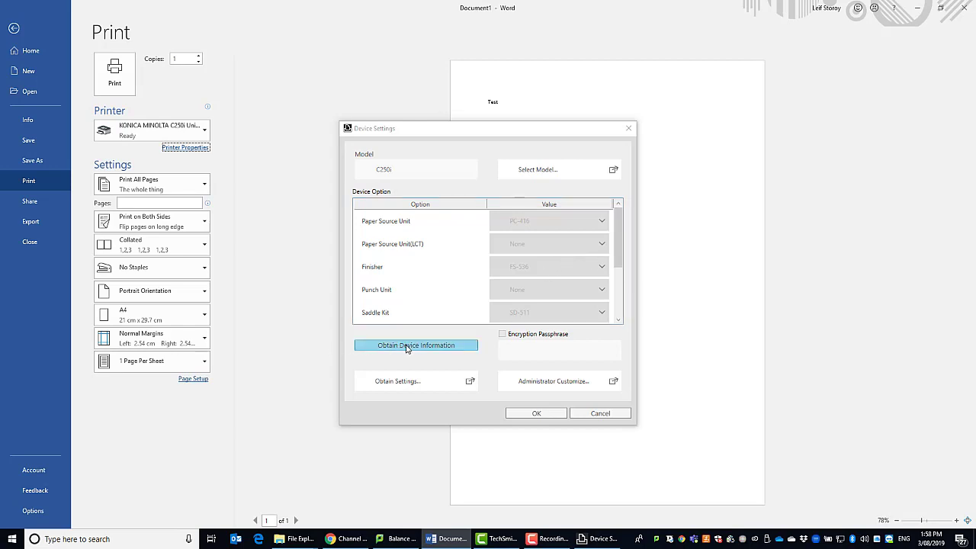
Refresh the C250i device information from the printer, then open Obtain Settings.
click(416, 345)
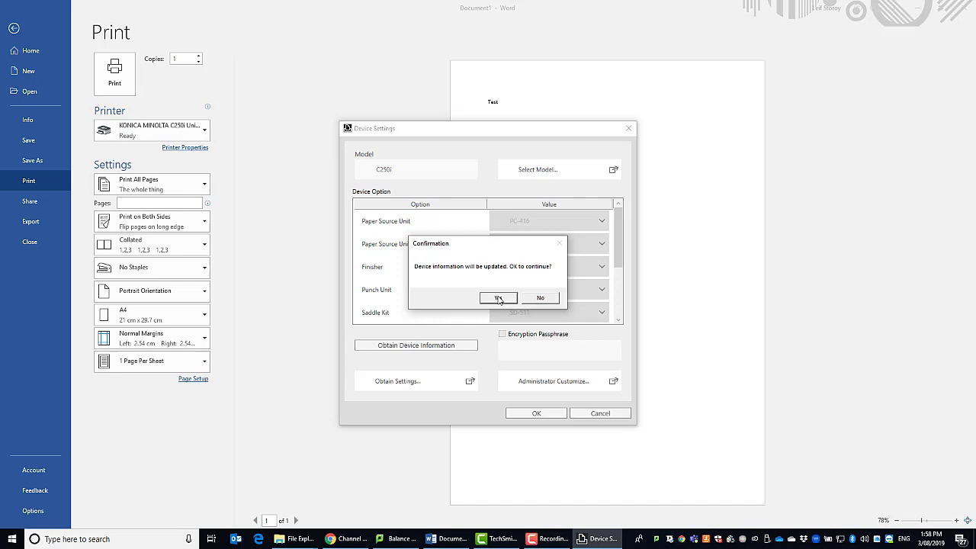
click(497, 297)
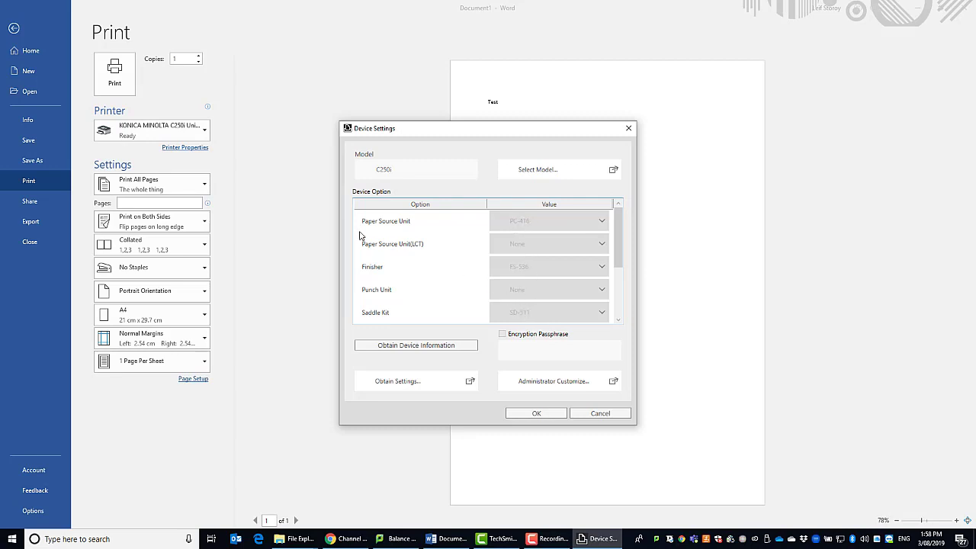
mouse_move(480, 223)
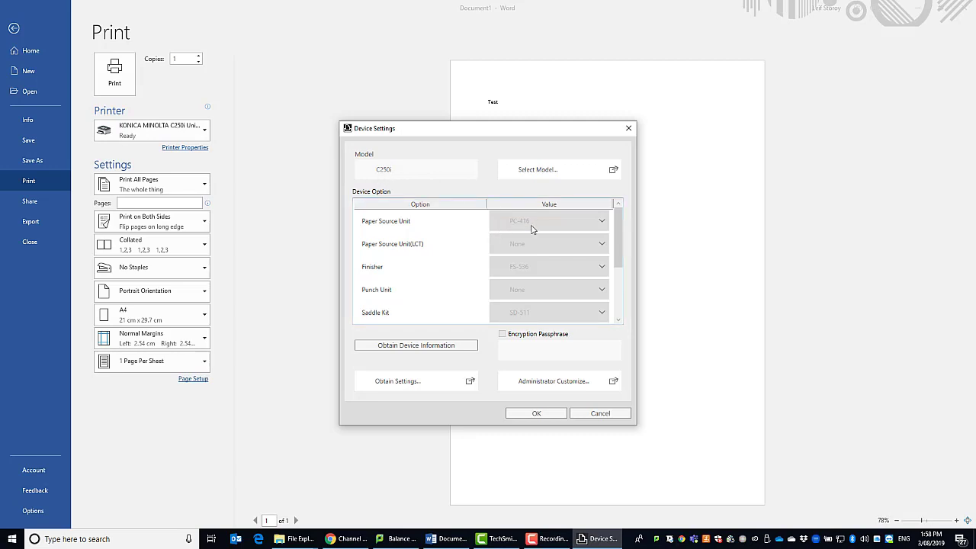
mouse_move(370, 267)
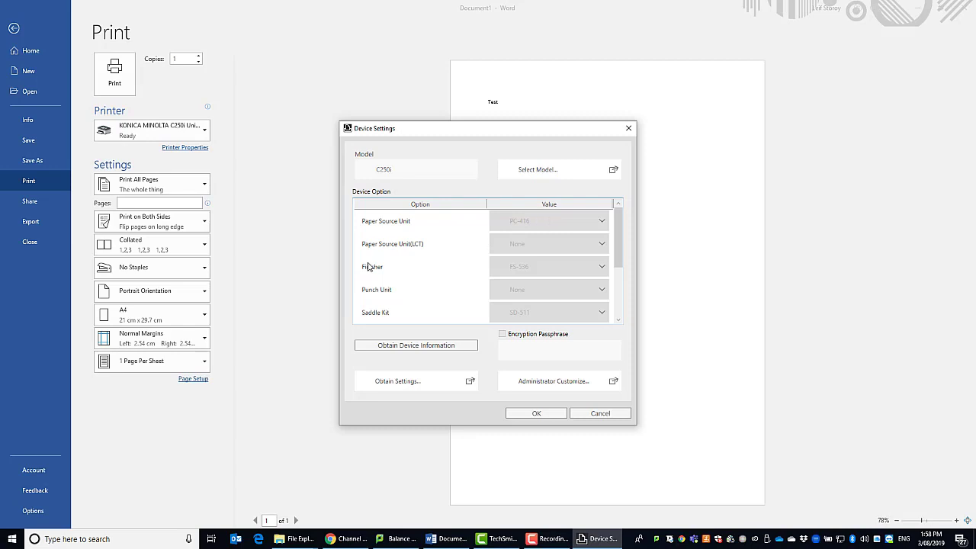
mouse_move(373, 309)
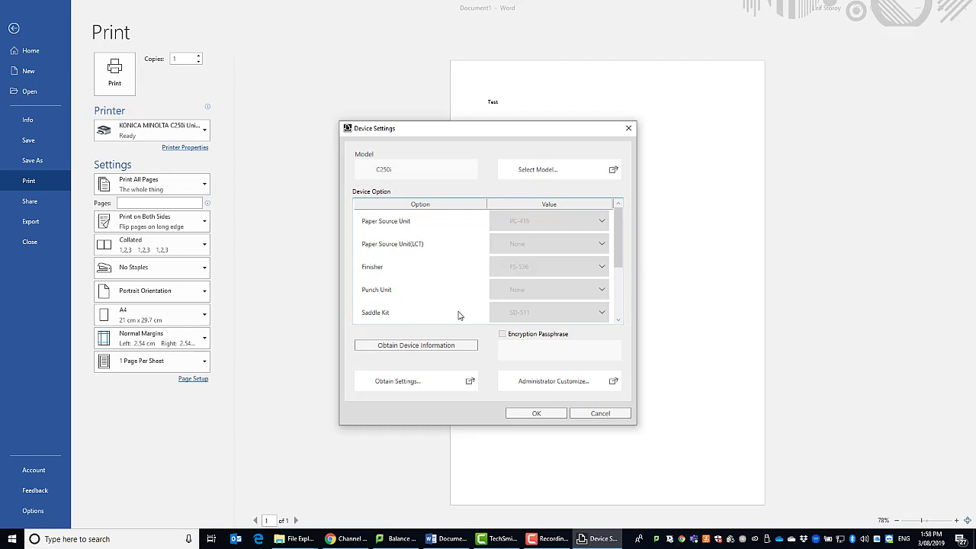
mouse_move(522, 229)
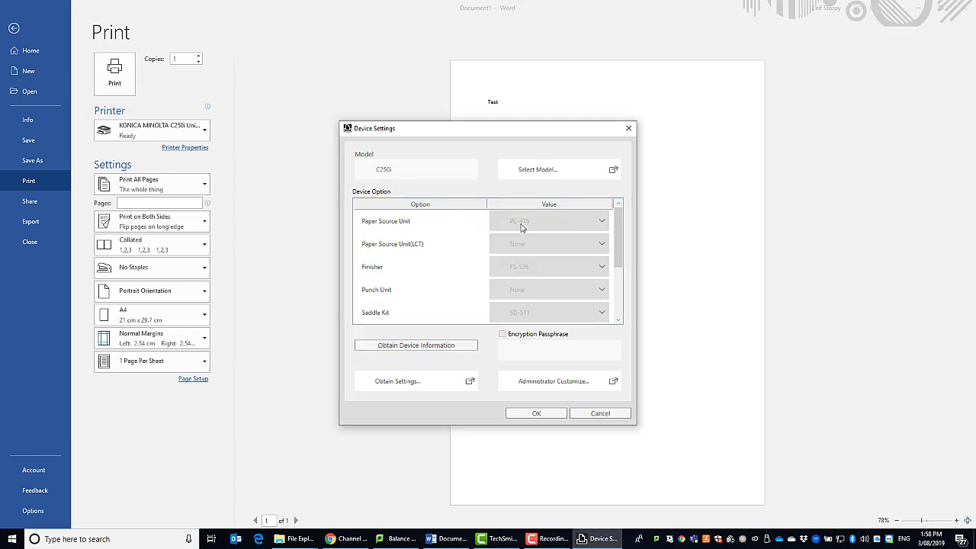
mouse_move(415, 345)
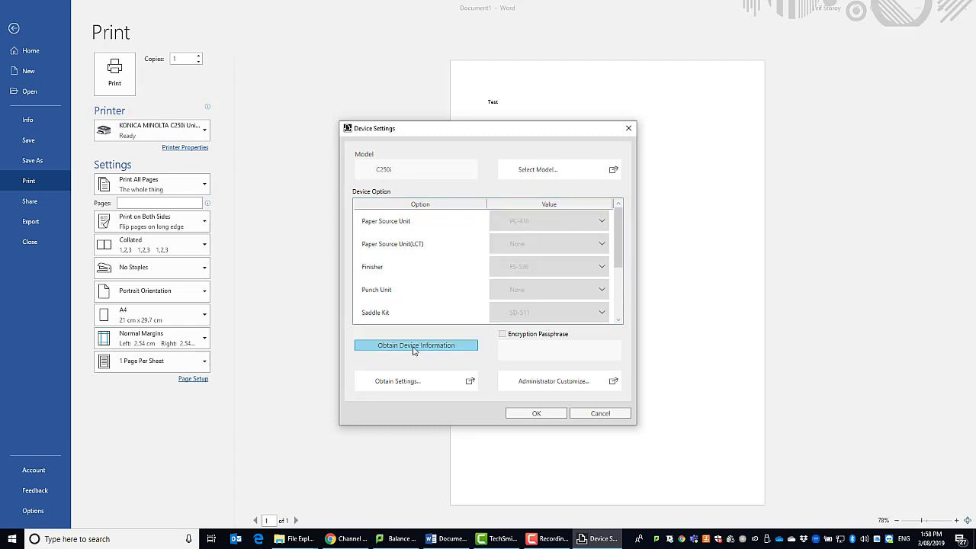
click(396, 380)
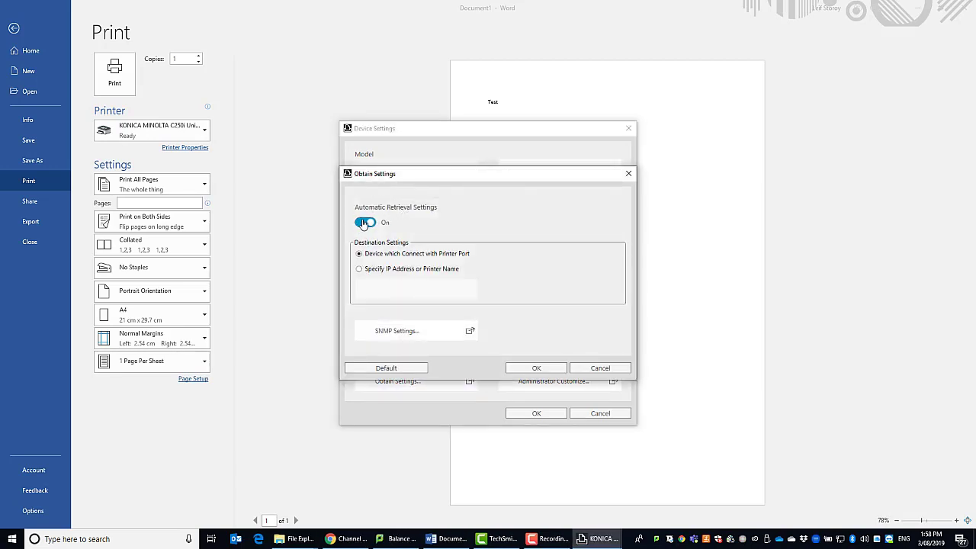
Turn automatic retrieval off and review the option values in the Value column.
click(365, 222)
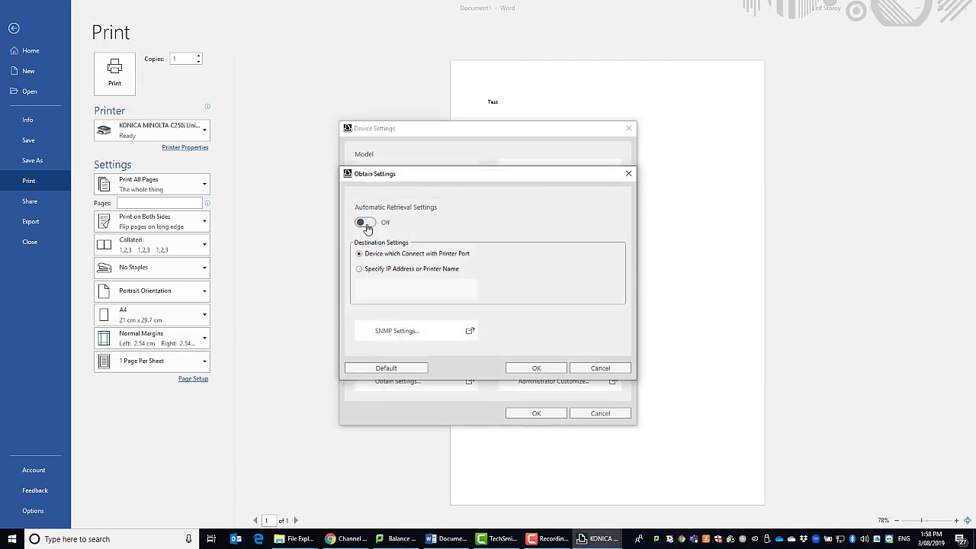
click(536, 368)
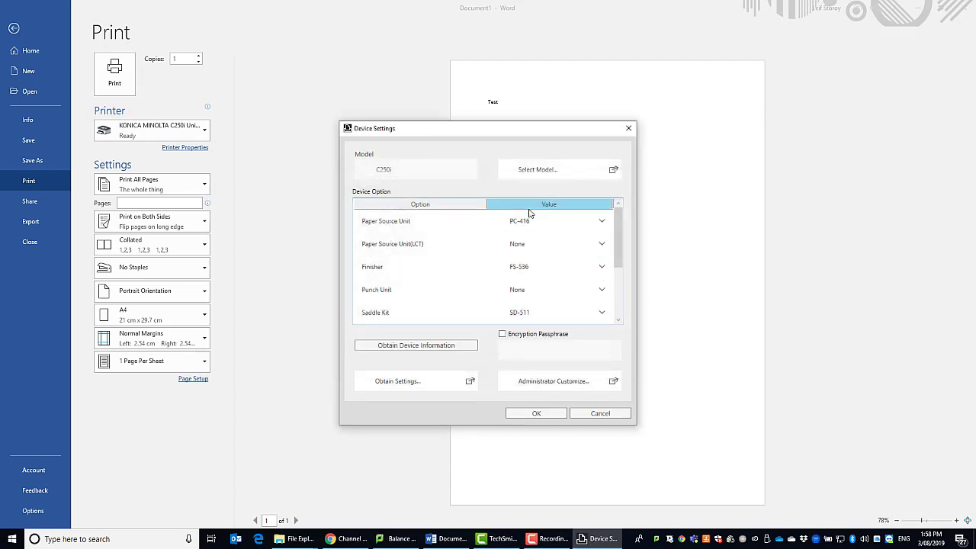
click(549, 221)
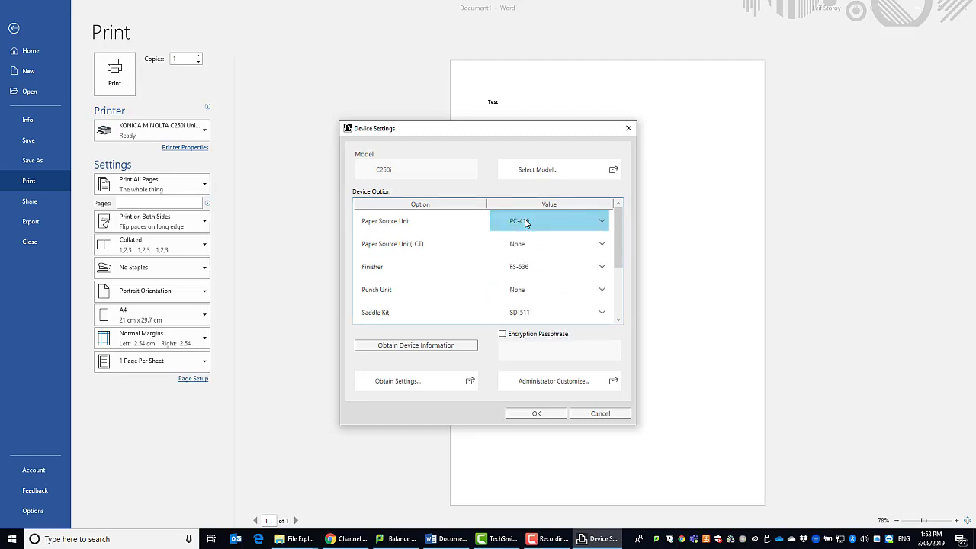
click(548, 289)
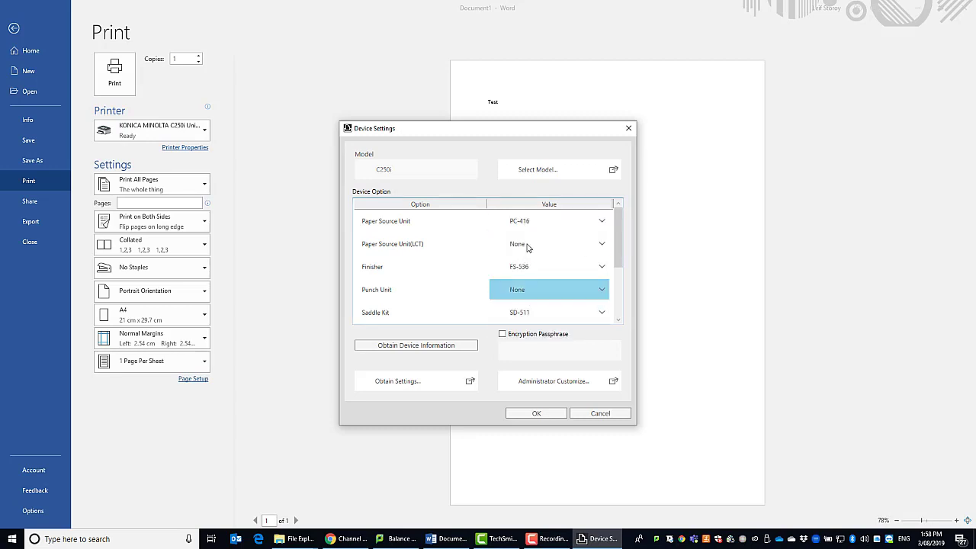
Turn automatic retrieval back on and reconnect to the C250i printer.
click(396, 381)
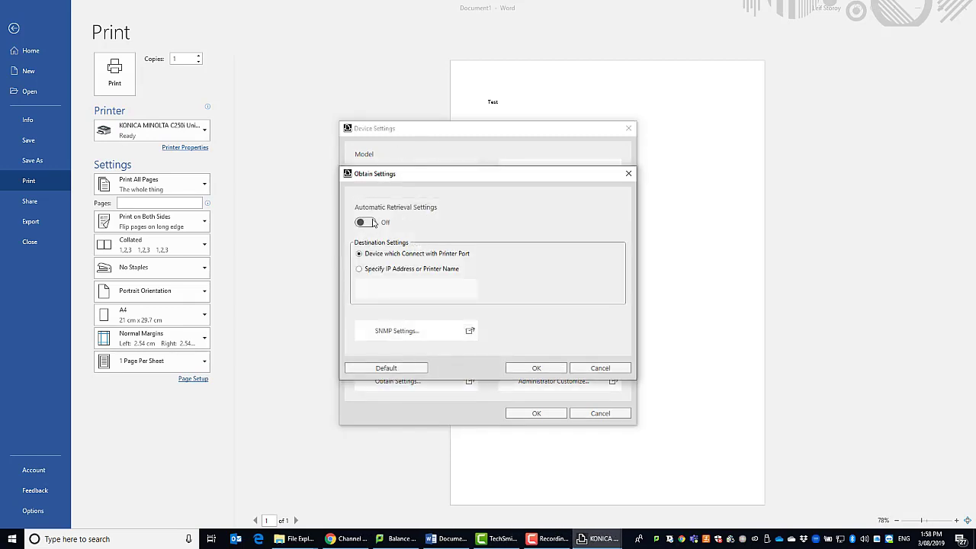
click(535, 367)
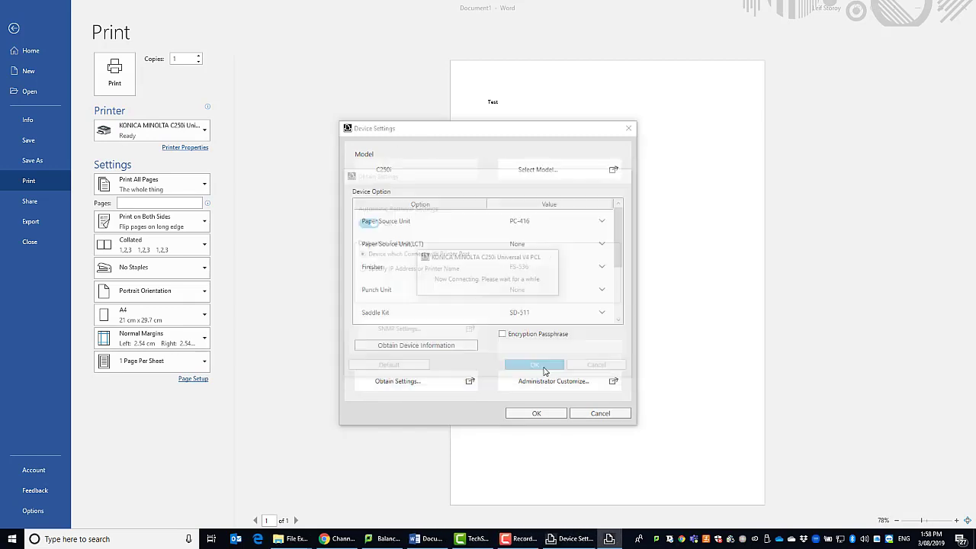
click(534, 363)
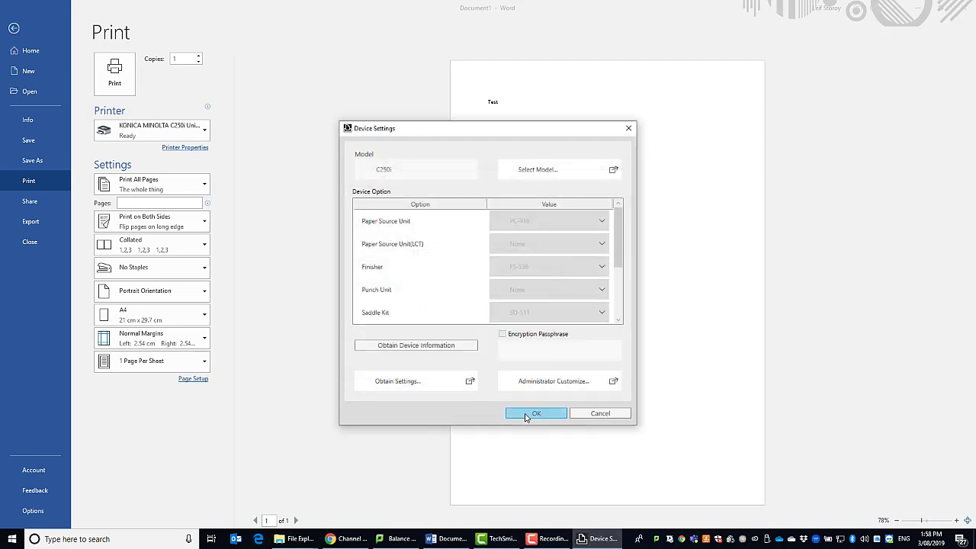
Close Device Settings and reopen the C250i Printing Preferences on My Tab.
click(536, 412)
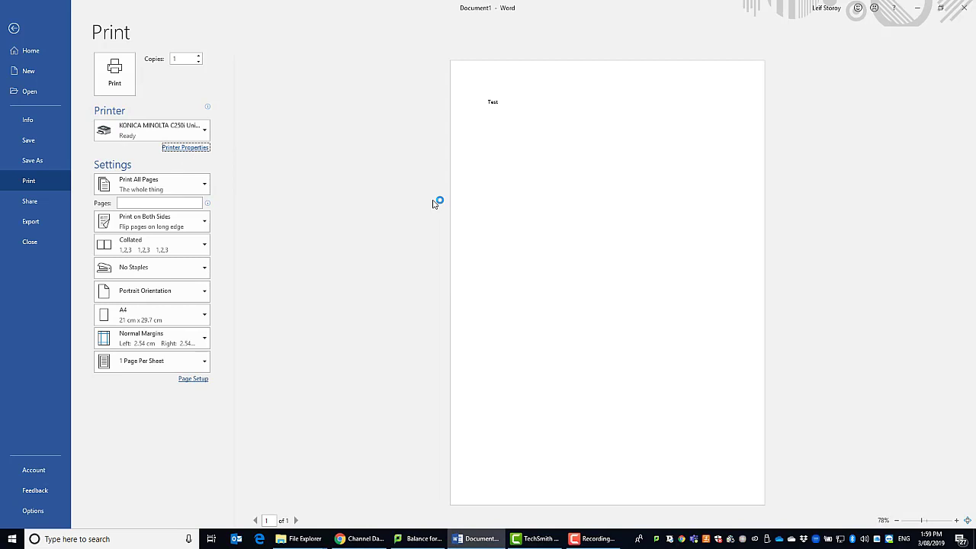
click(185, 147)
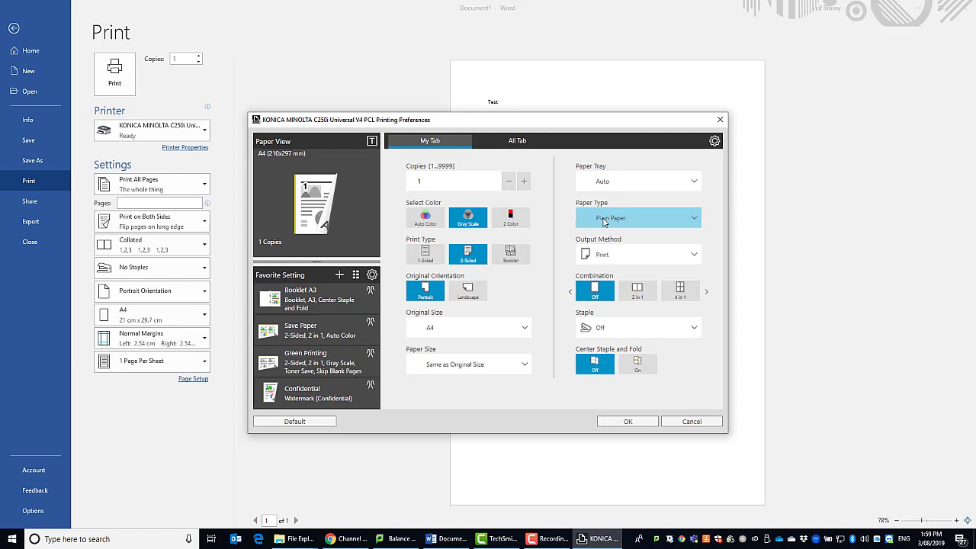
click(638, 254)
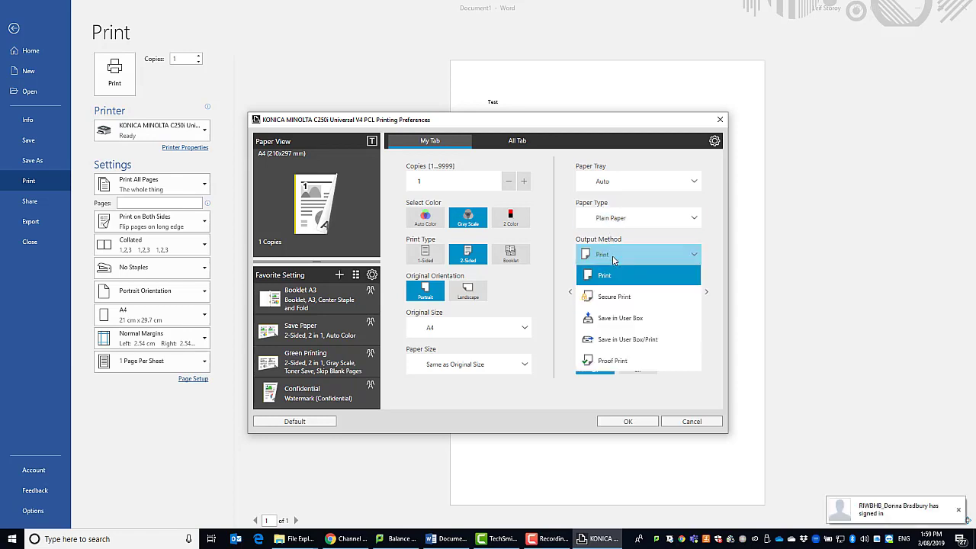
mouse_move(614, 318)
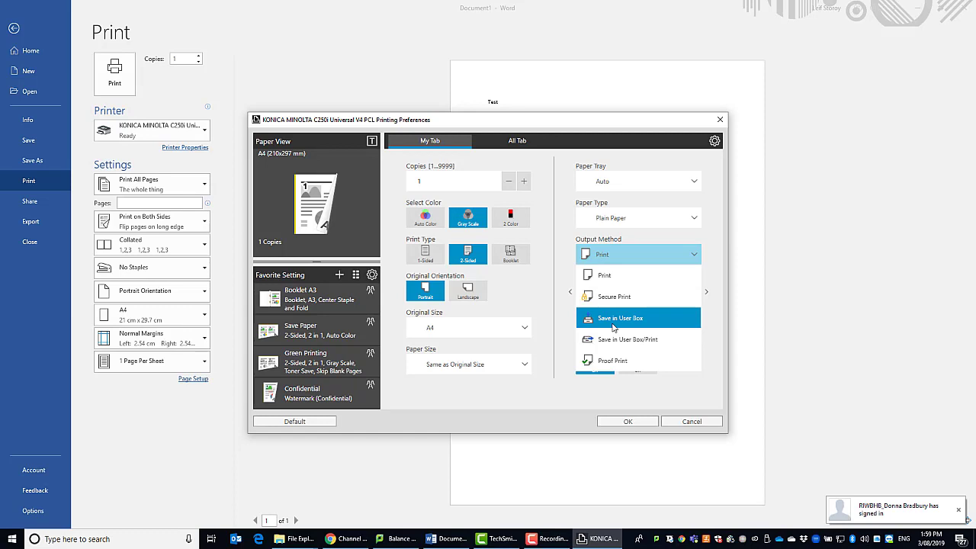
mouse_move(602, 274)
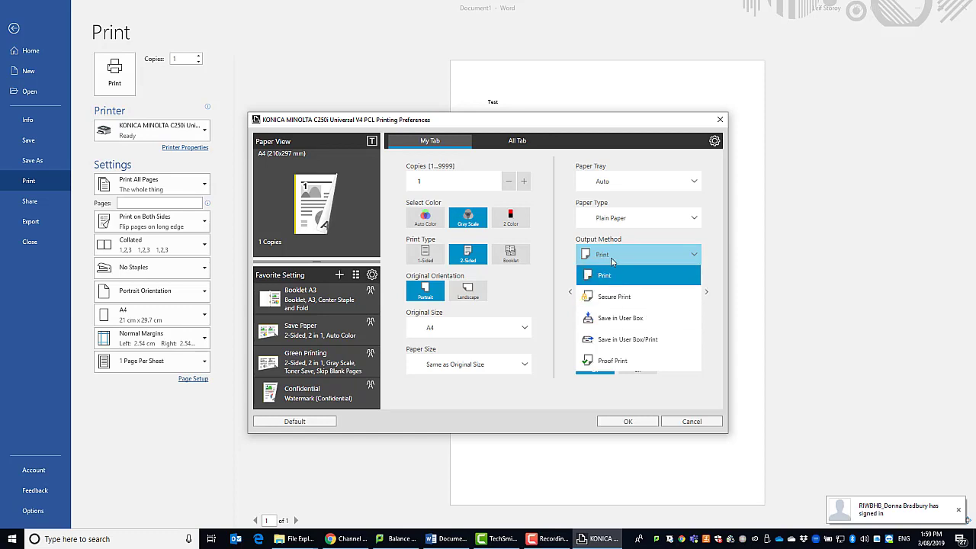
click(601, 274)
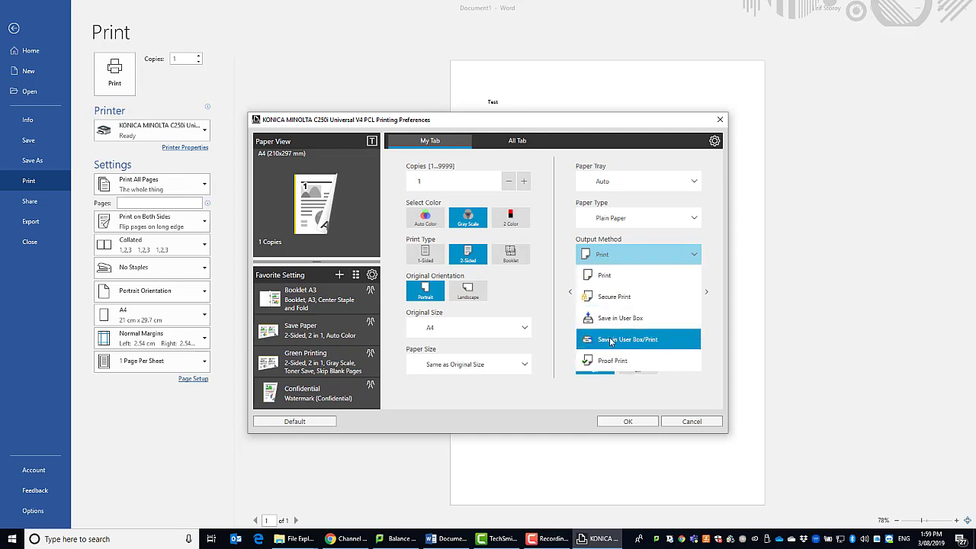
mouse_move(613, 297)
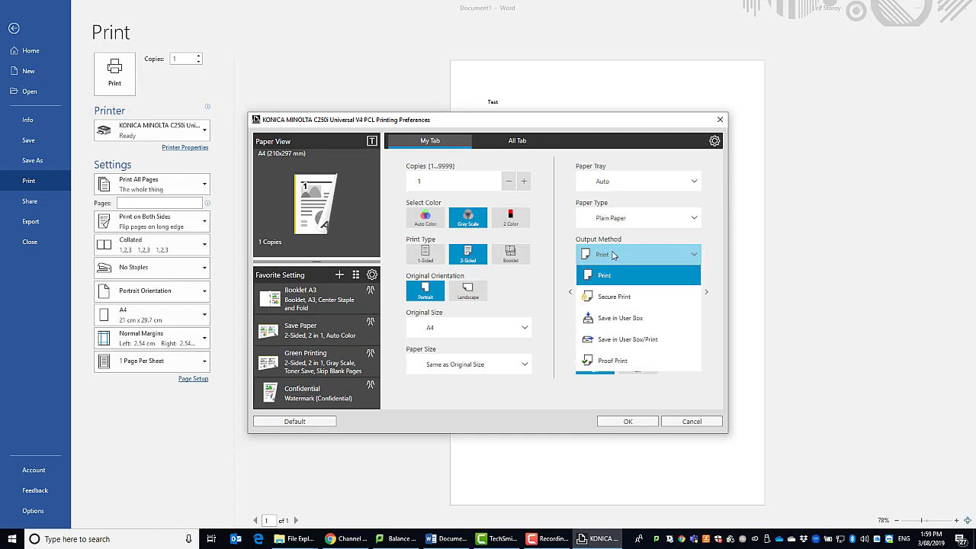
click(603, 275)
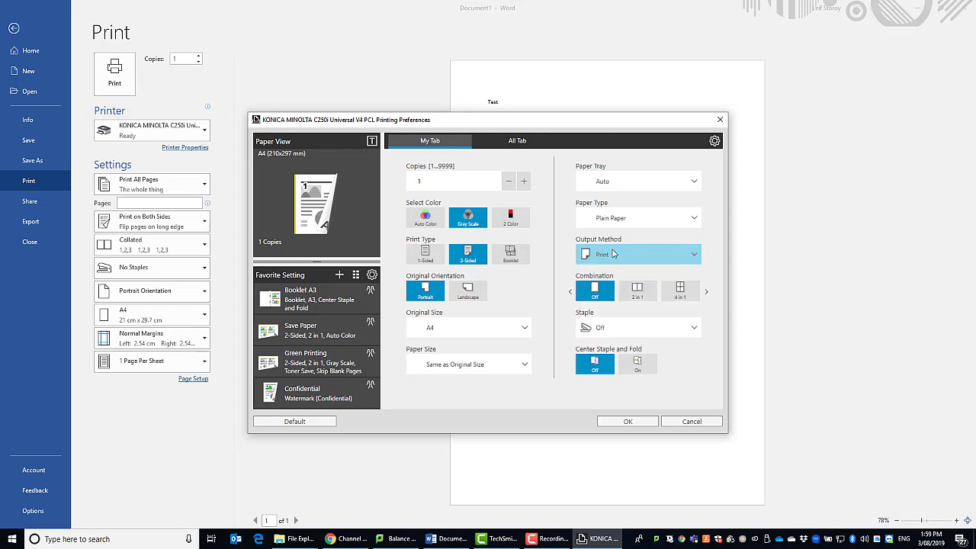
mouse_move(638, 327)
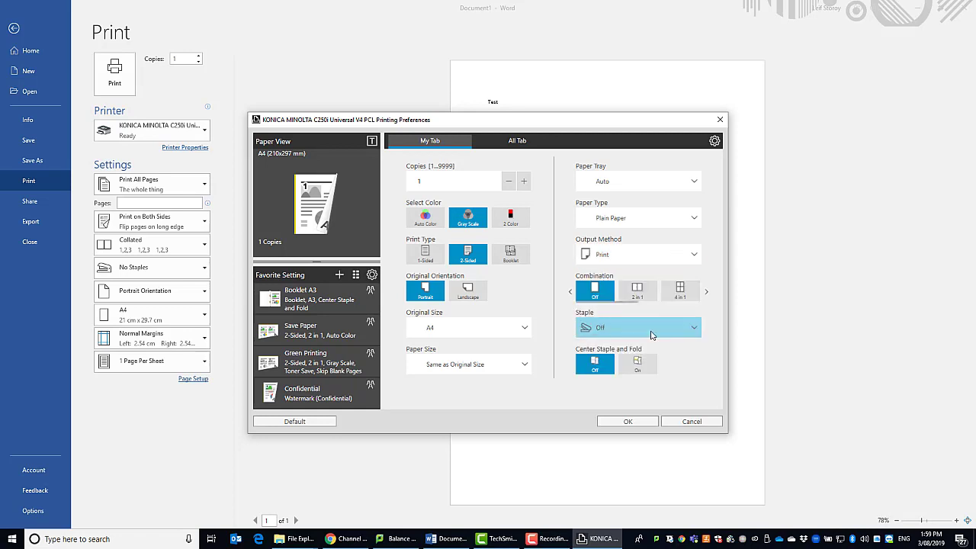
mouse_move(595, 364)
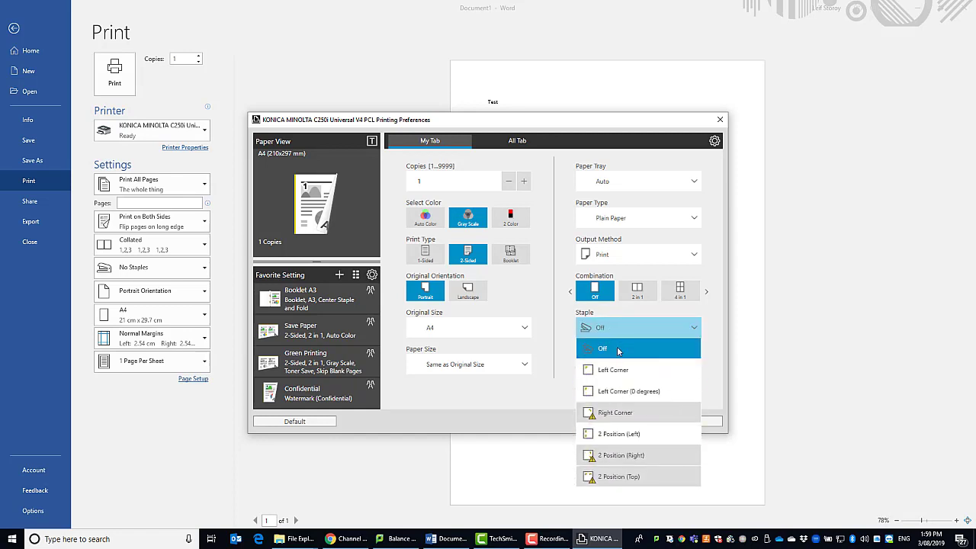
click(603, 348)
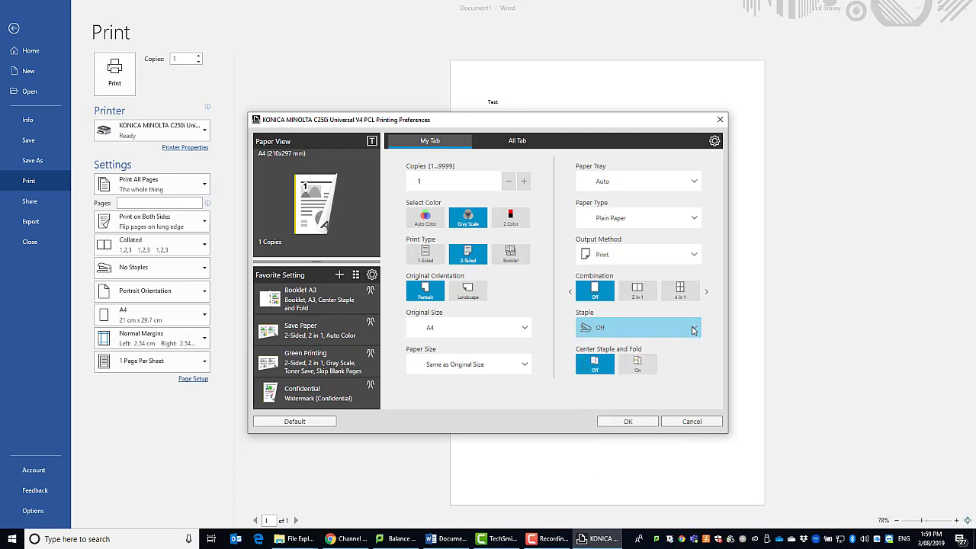
mouse_move(625, 223)
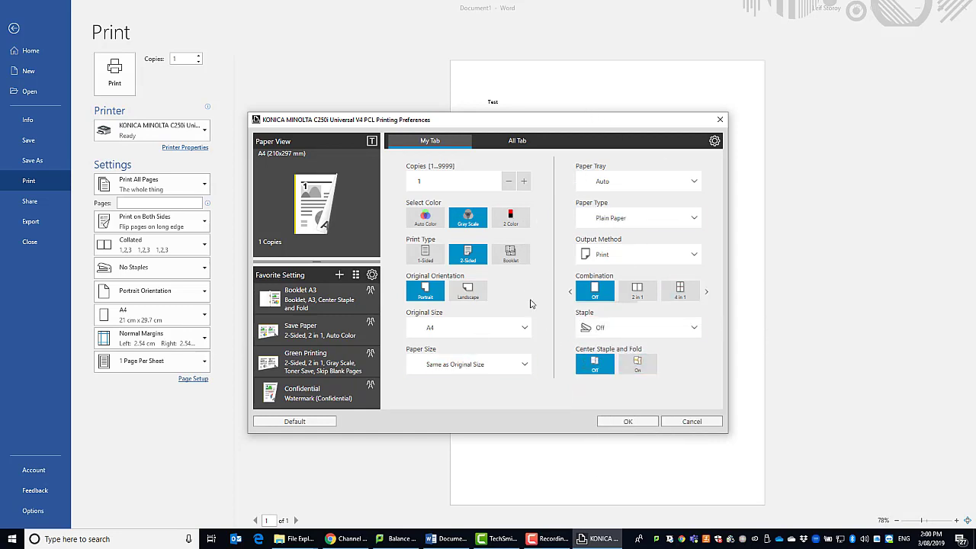
mouse_move(522, 285)
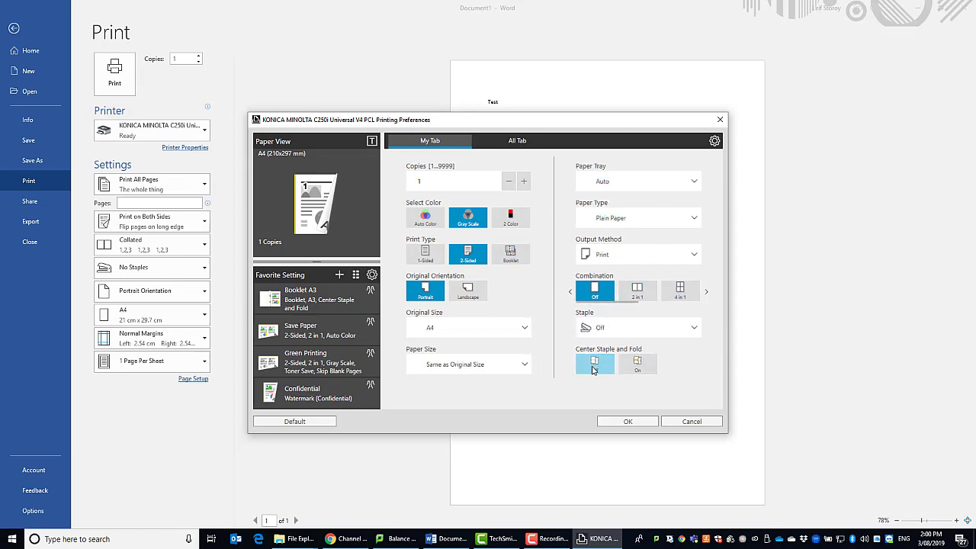
click(595, 363)
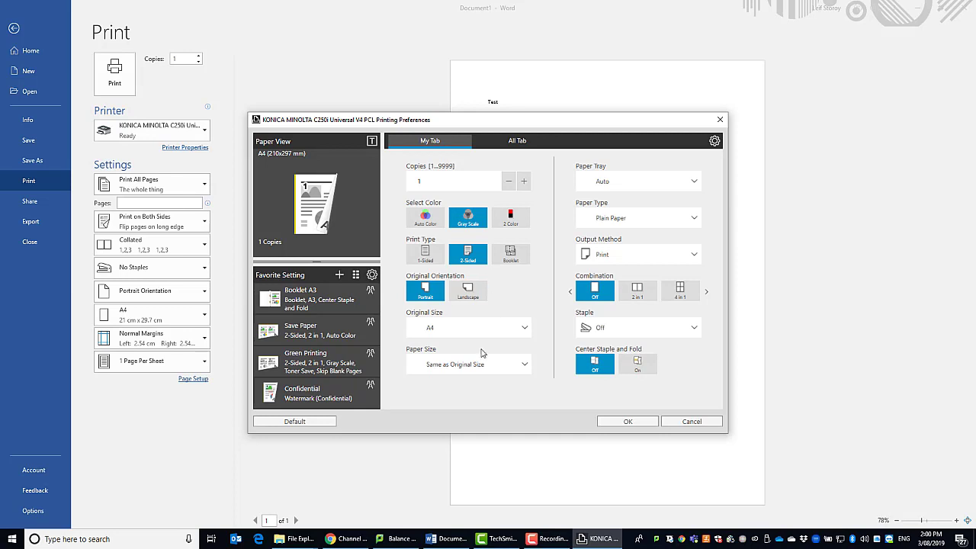
mouse_move(481, 311)
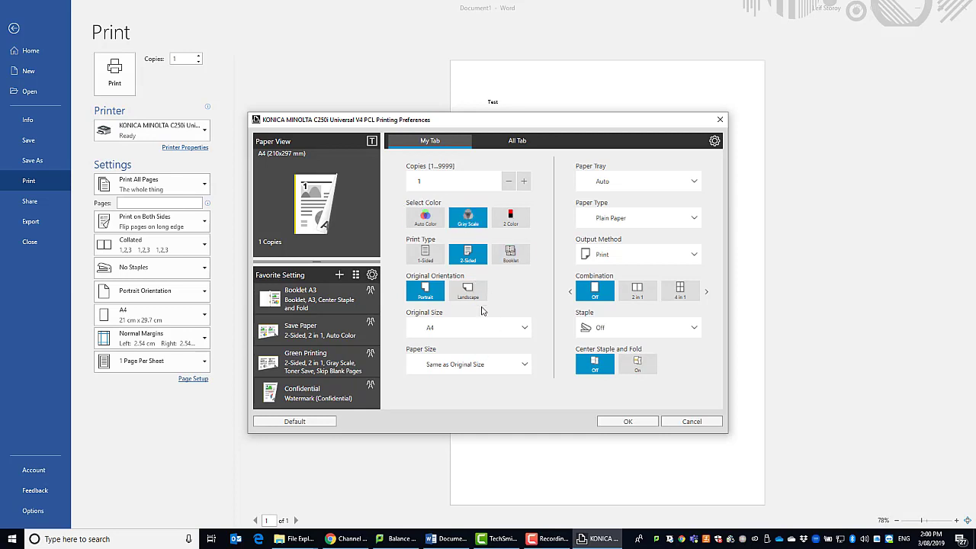
mouse_move(604, 200)
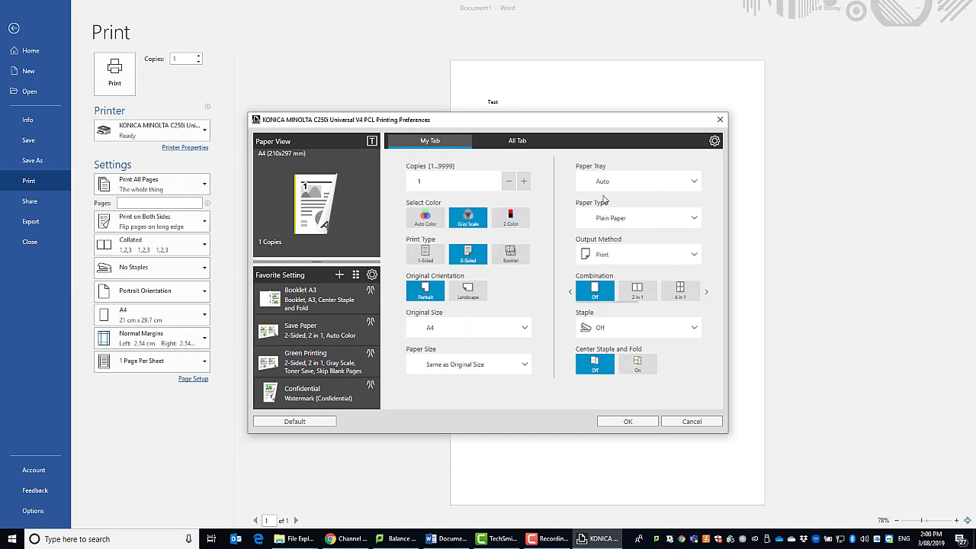
mouse_move(715, 141)
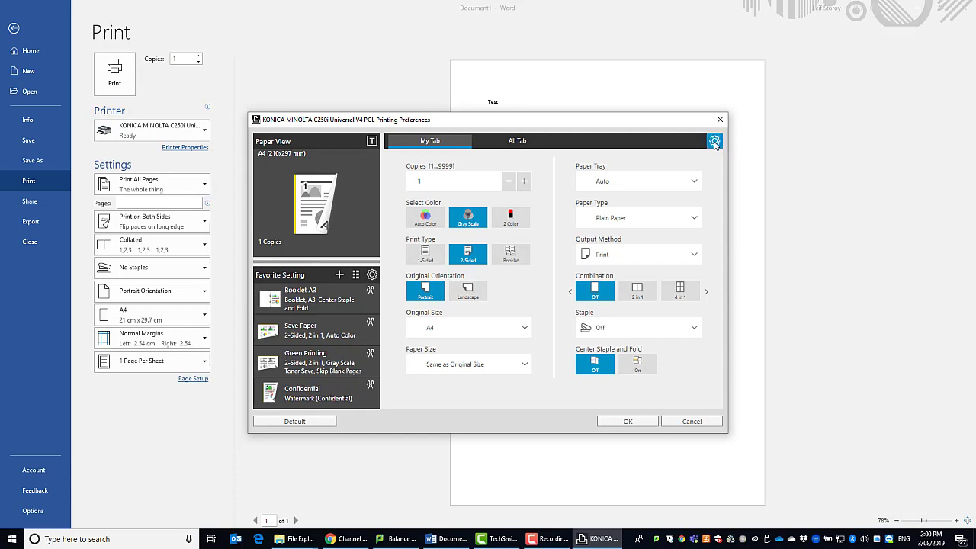
Enter My Tab edit mode with the gear icon and show the All Tab settings.
click(714, 141)
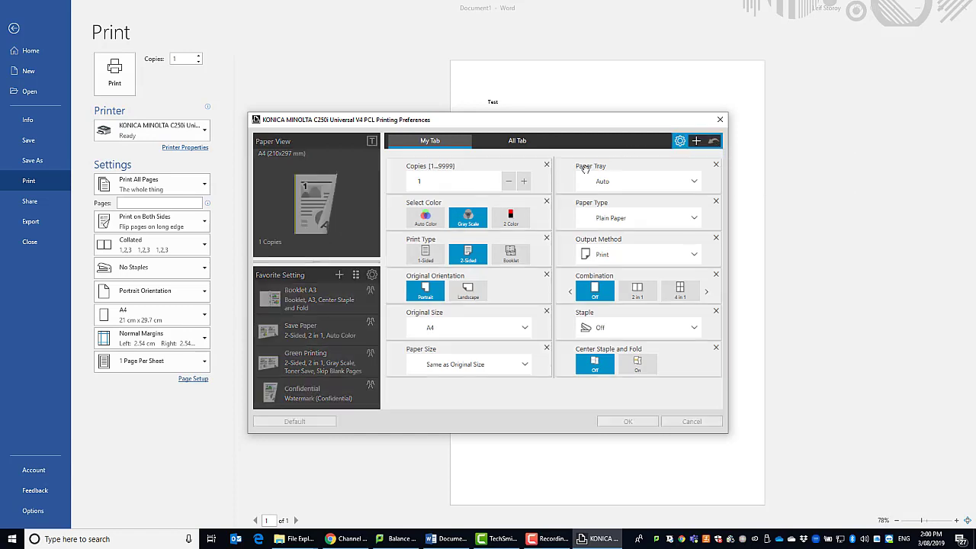
mouse_move(545, 369)
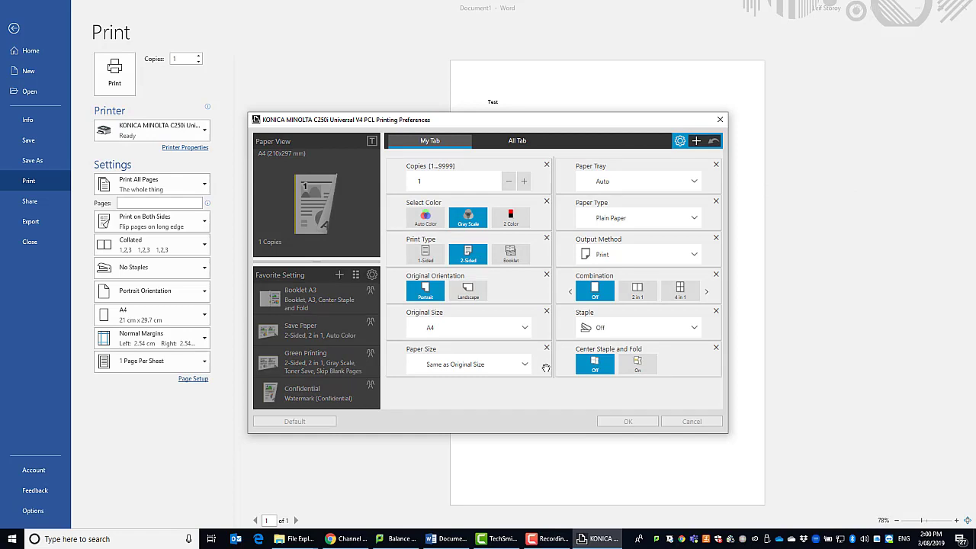
mouse_move(693, 388)
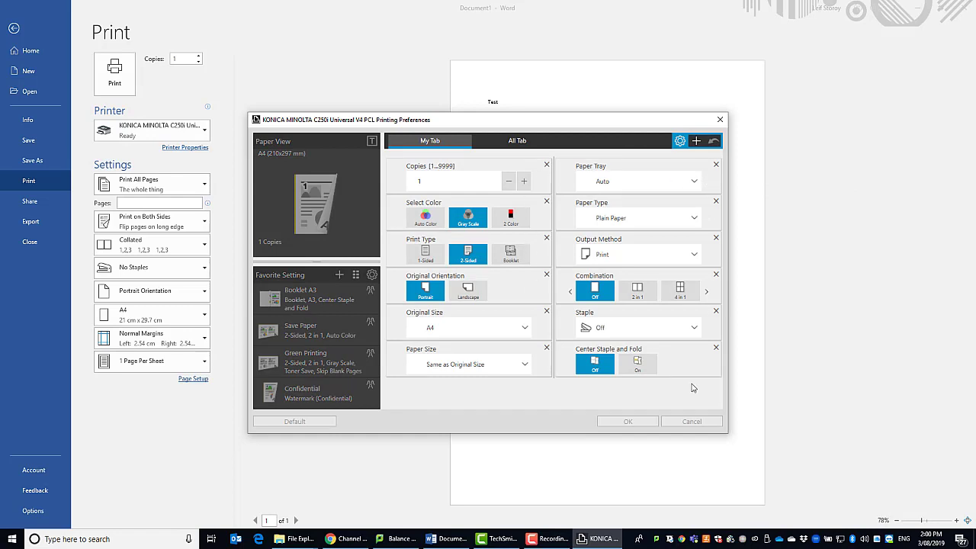
click(517, 140)
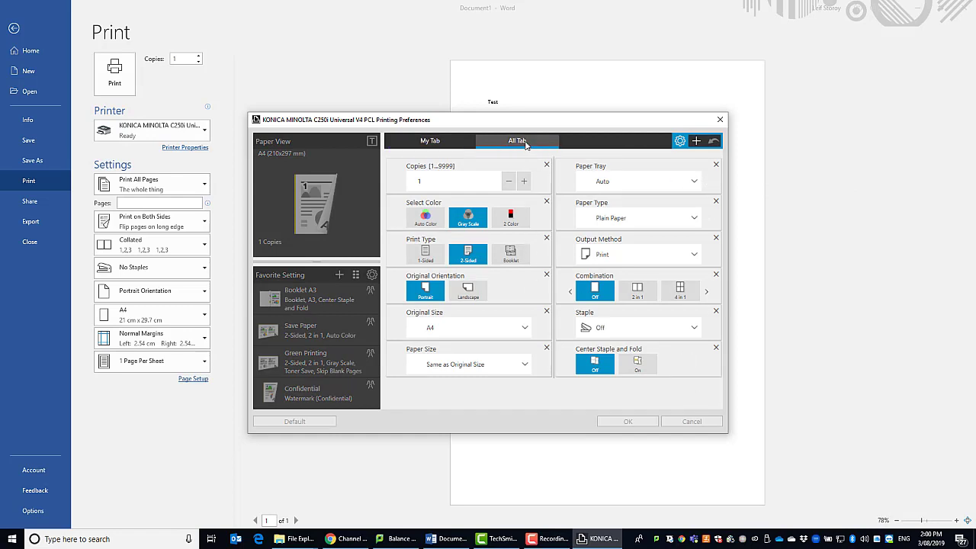
click(665, 140)
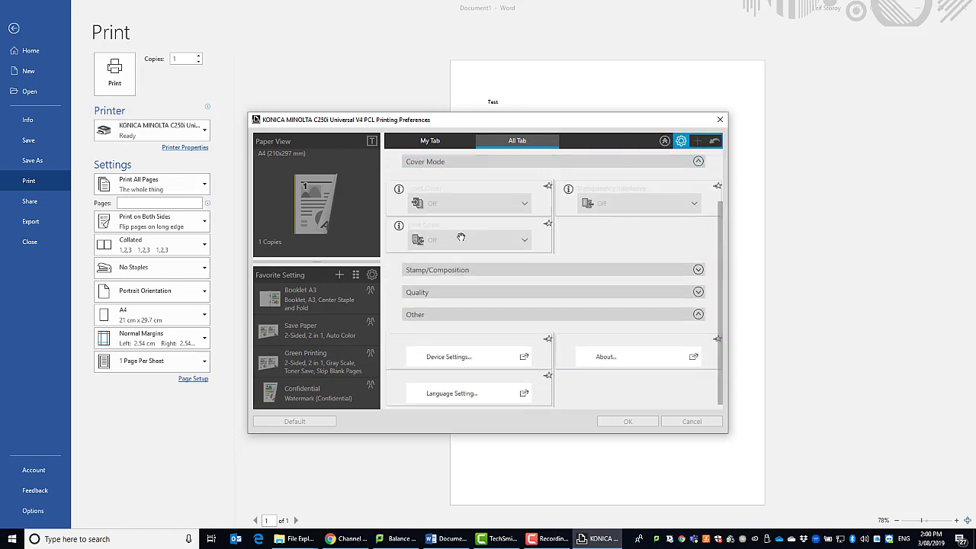
mouse_move(548, 341)
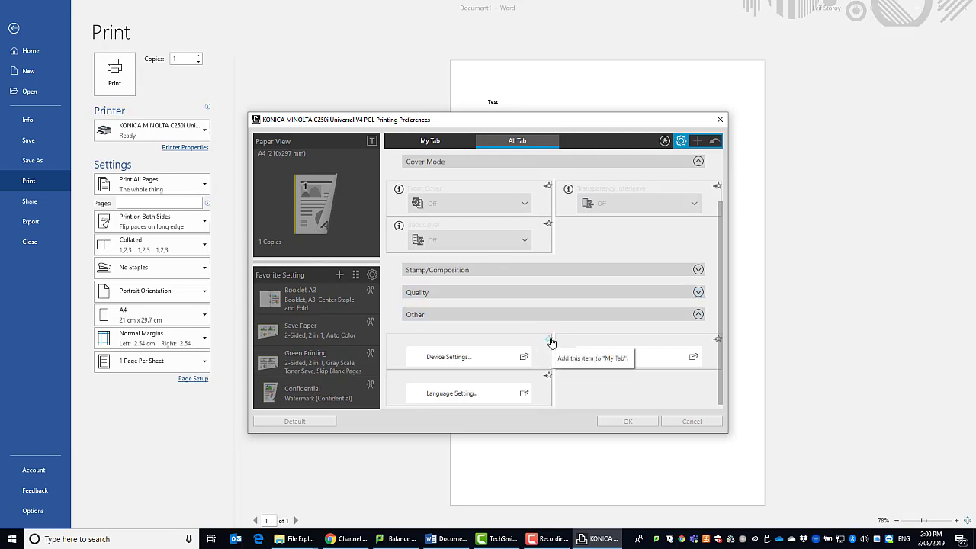
mouse_move(555, 380)
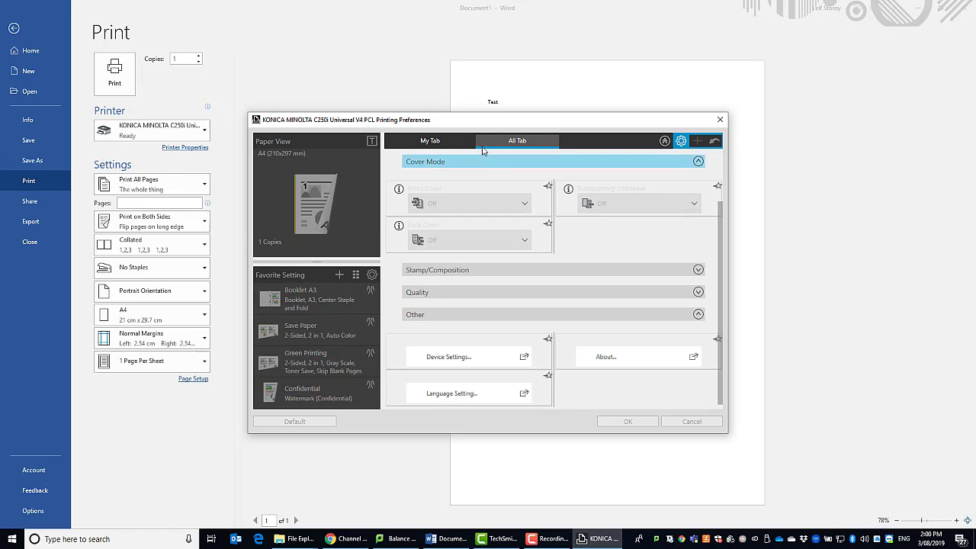
Exit customisation and return to the regular My Tab print settings.
click(697, 161)
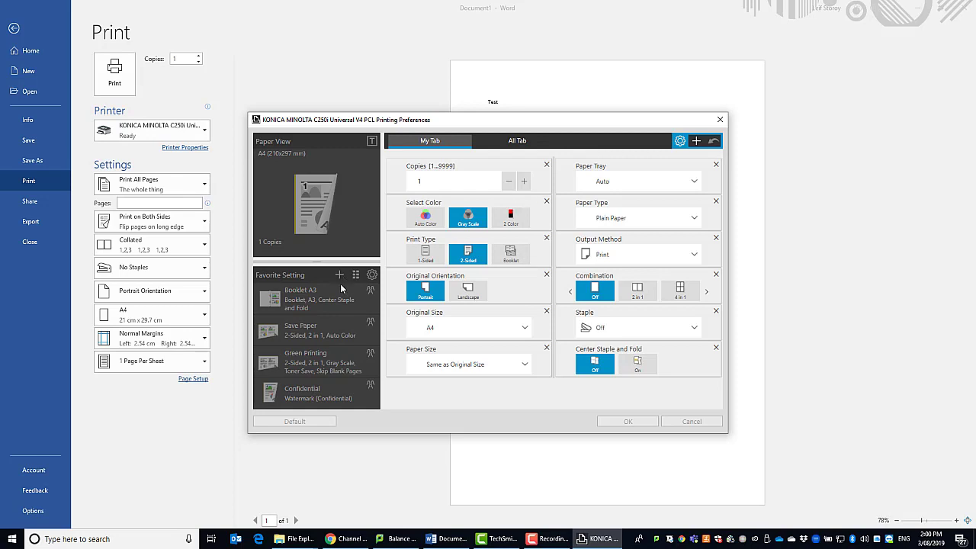
mouse_move(326, 297)
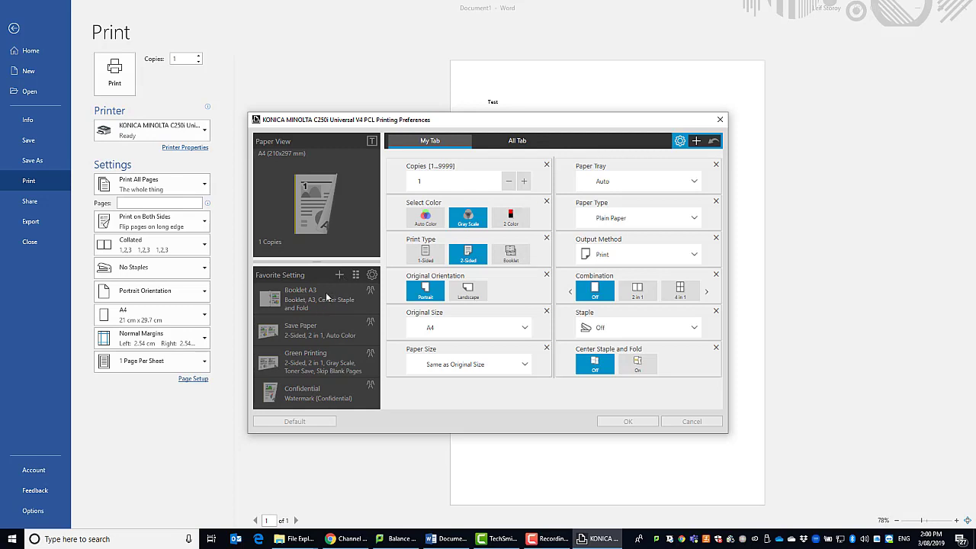
mouse_move(691, 157)
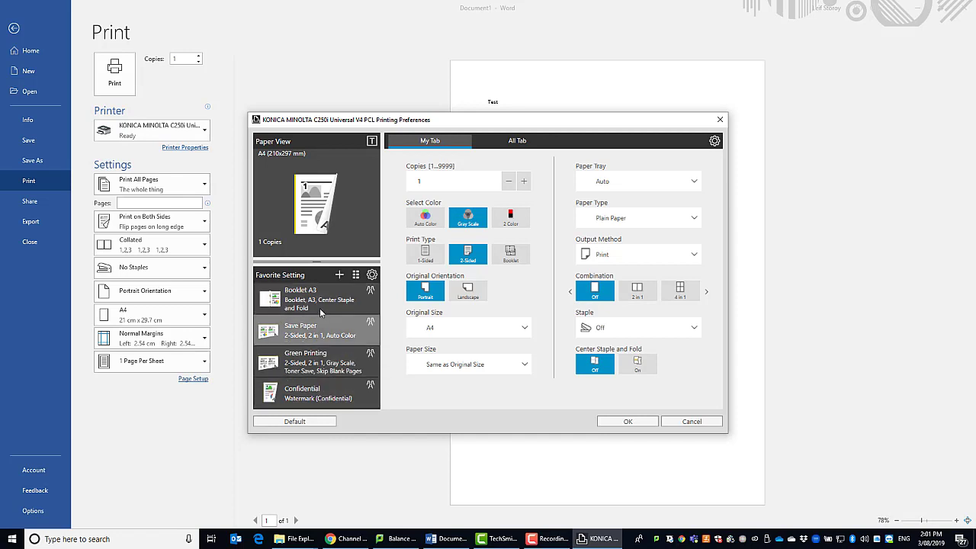
mouse_move(320, 320)
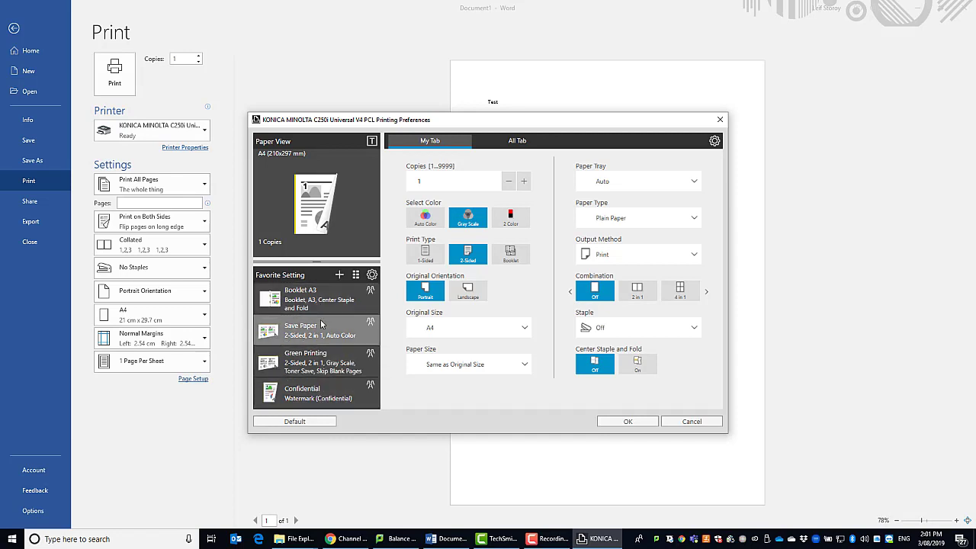